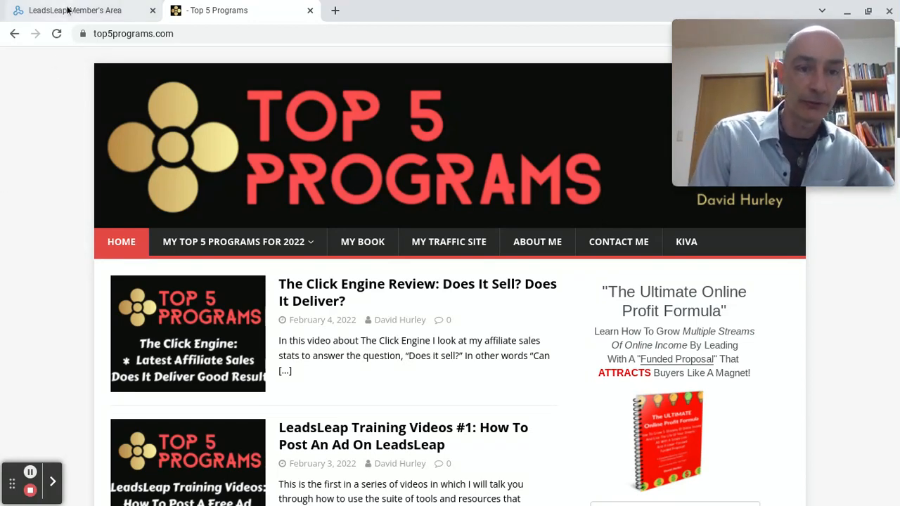
Step: Switch to the LeadsLeap Member's Area dashboard to begin a Surf & Earn session
click(73, 10)
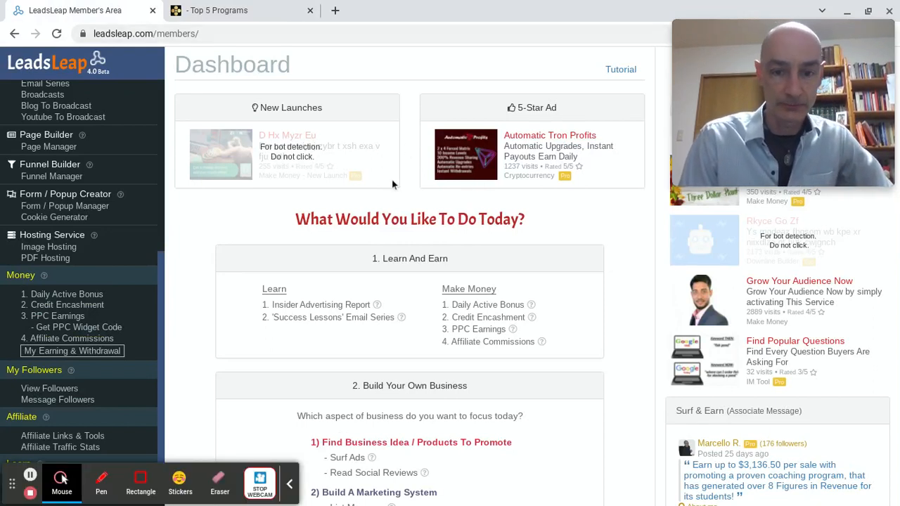
mouse_move(547, 249)
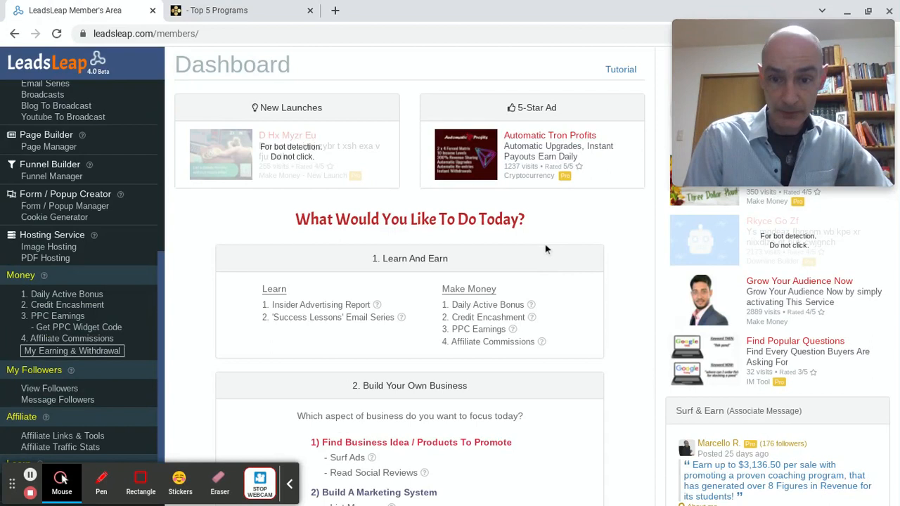
mouse_move(703, 294)
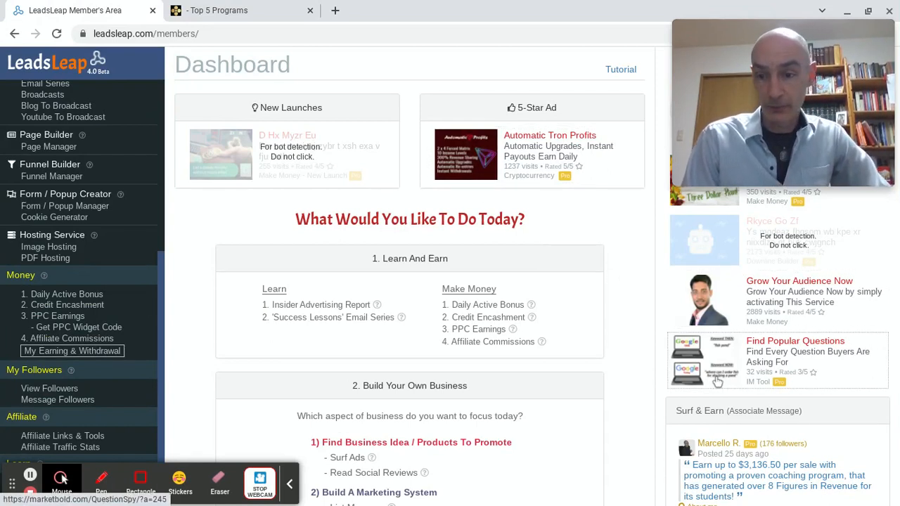
mouse_move(794, 250)
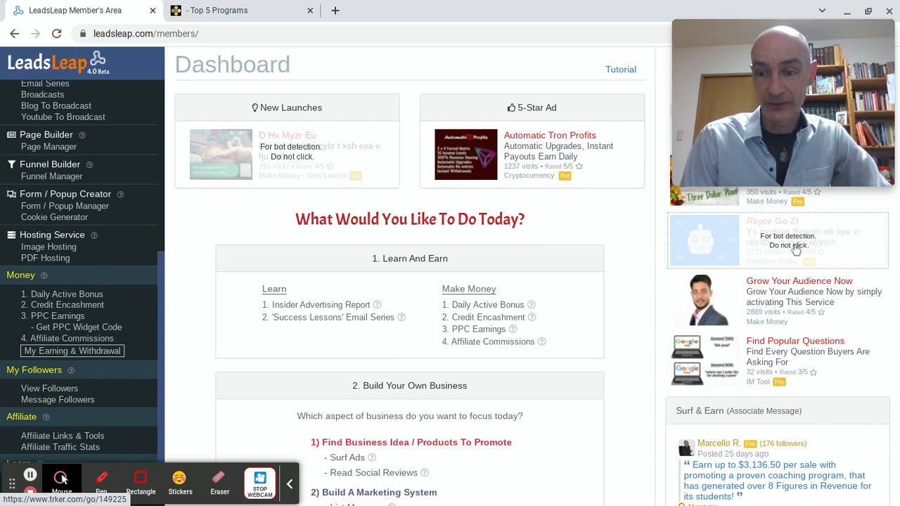
mouse_move(781, 260)
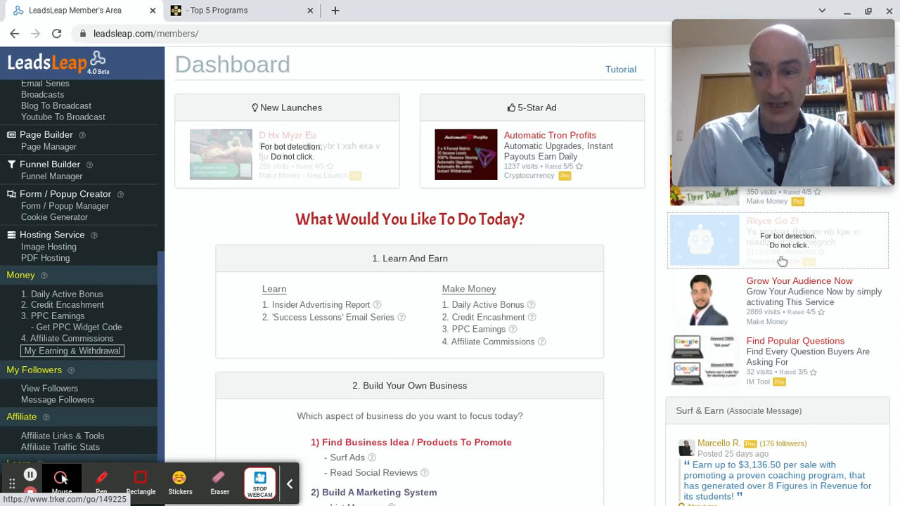
mouse_move(597, 294)
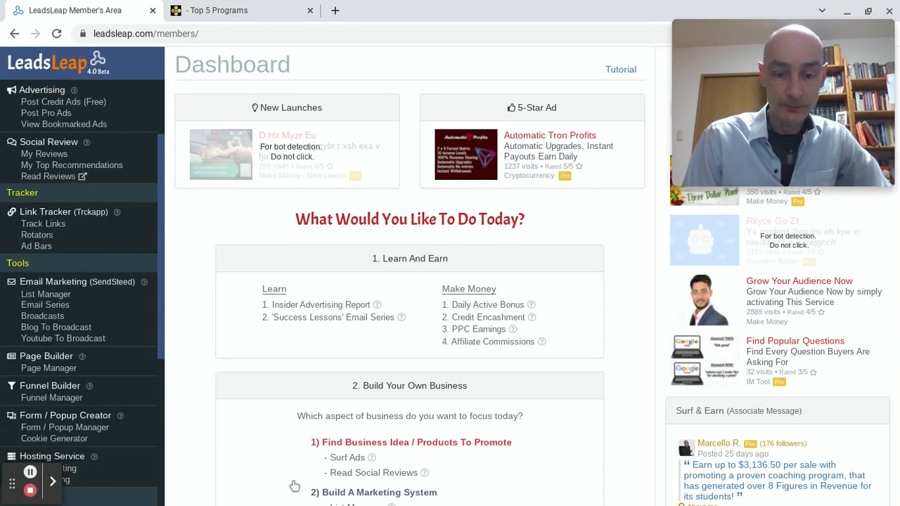
mouse_move(579, 379)
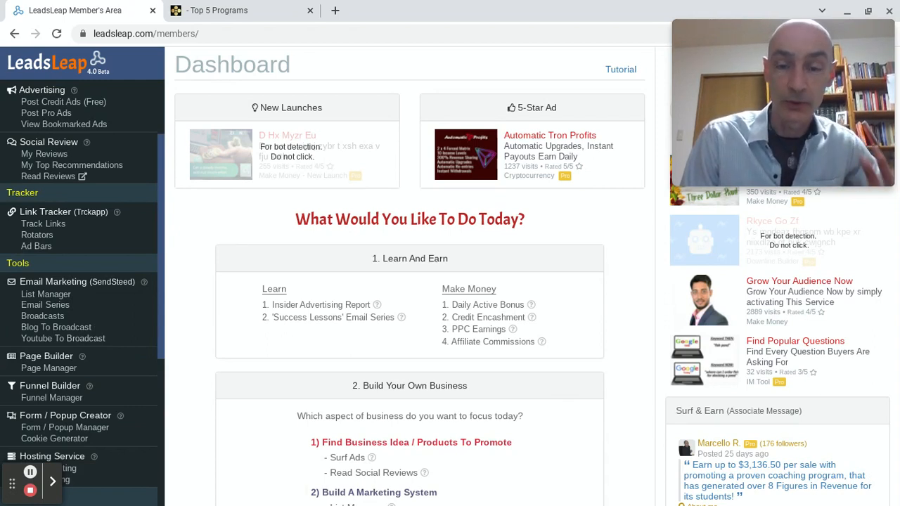
mouse_move(570, 375)
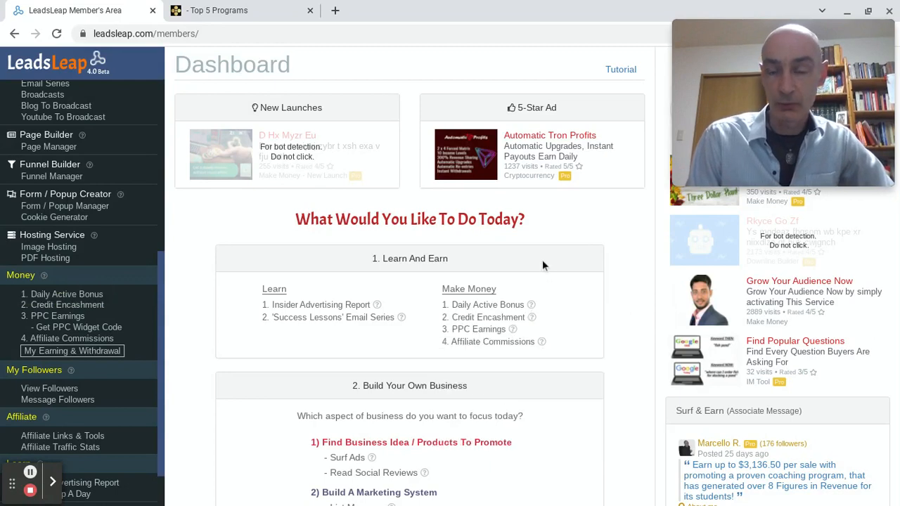
mouse_move(466, 154)
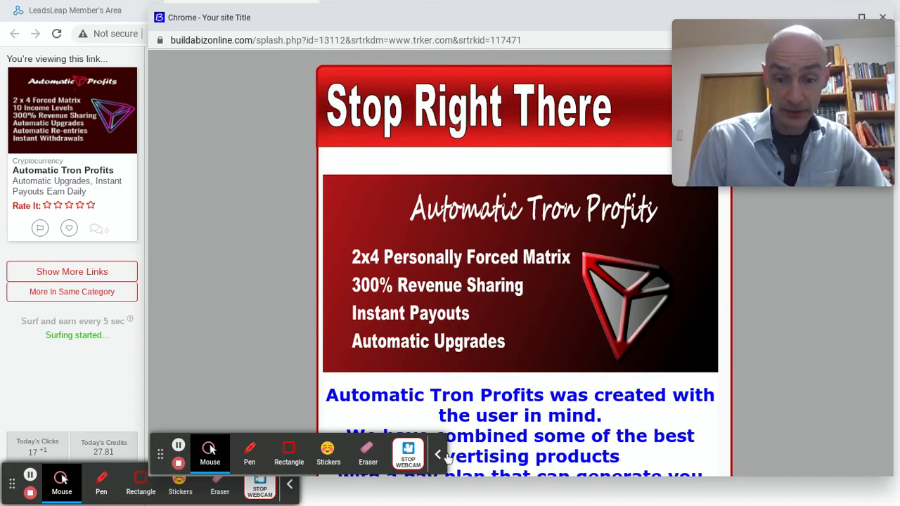
Step: Rate the Automatic Tron Profits ad four stars under Rate It
click(78, 206)
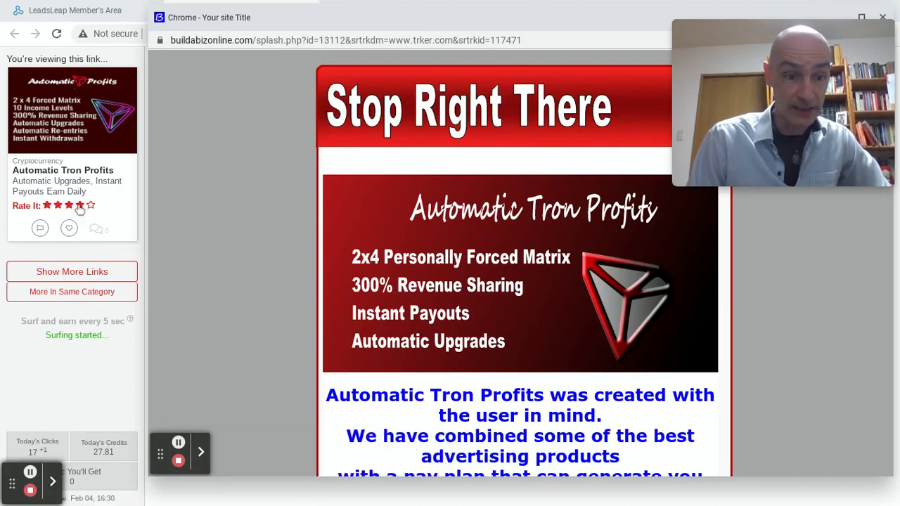
click(48, 205)
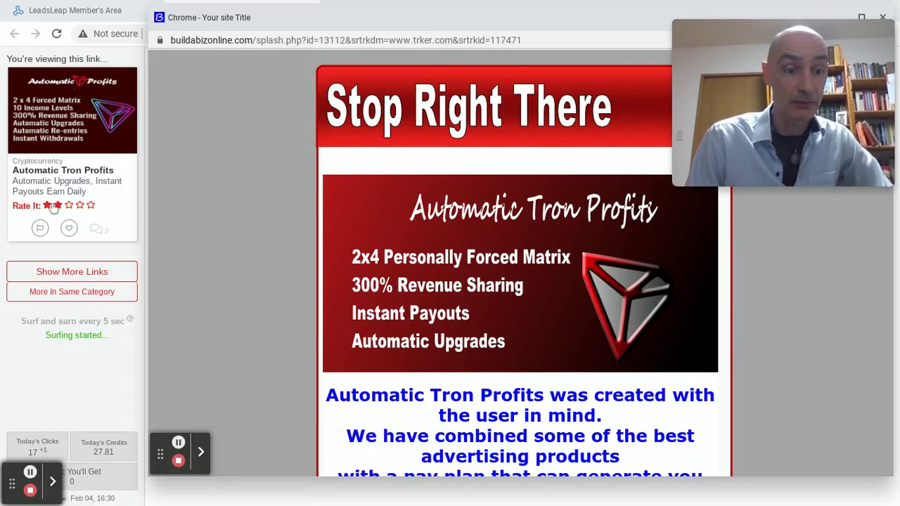
click(79, 205)
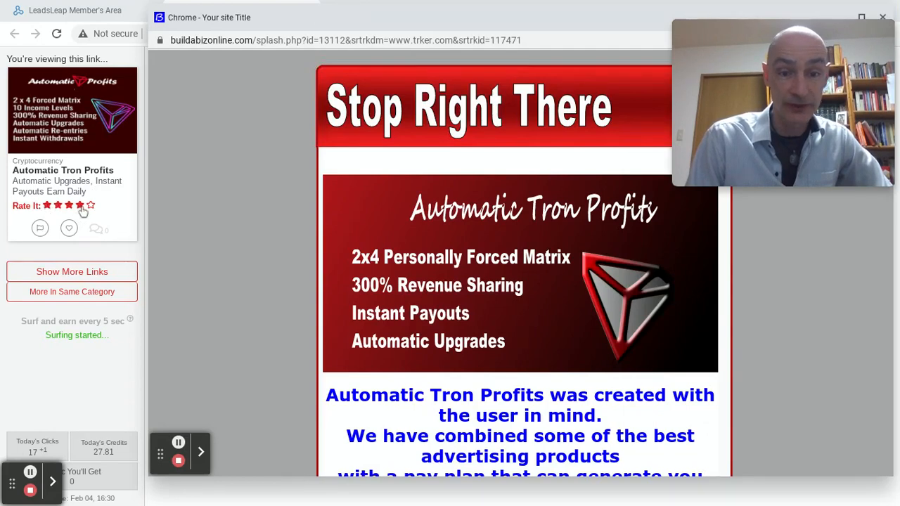
click(78, 205)
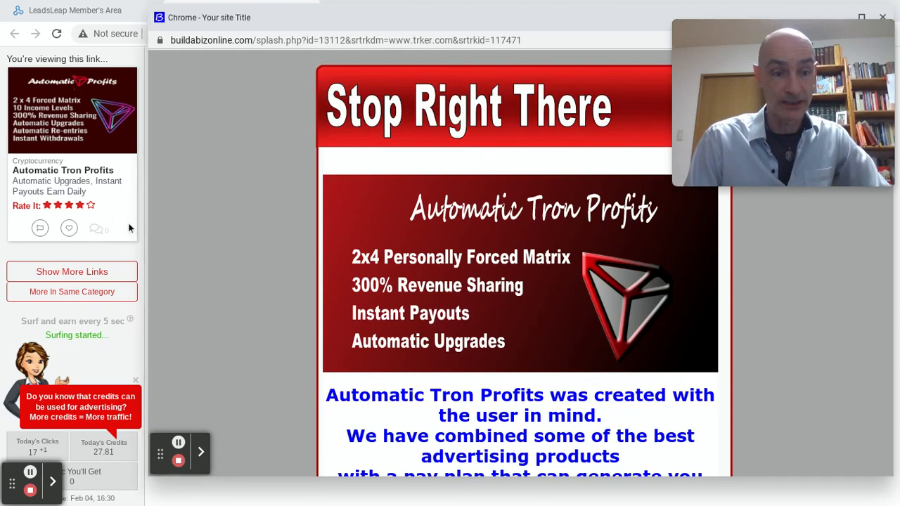
mouse_move(188, 236)
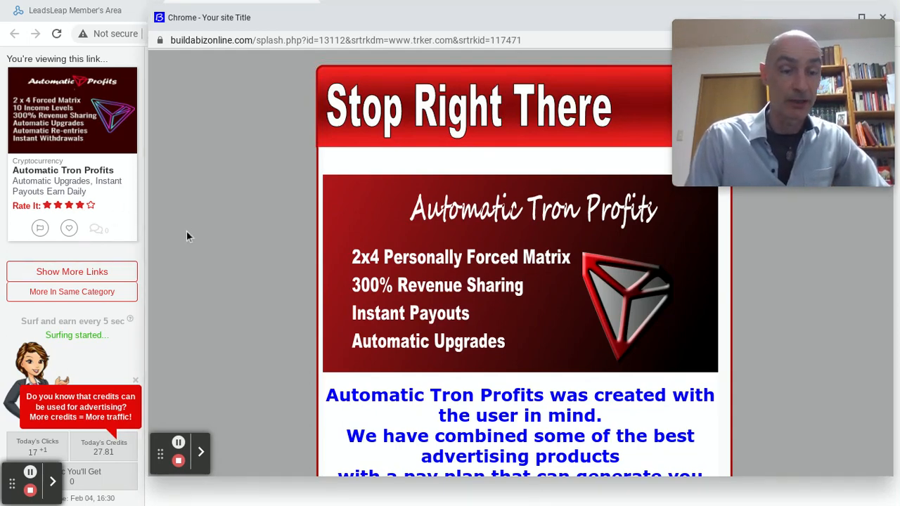
mouse_move(87, 320)
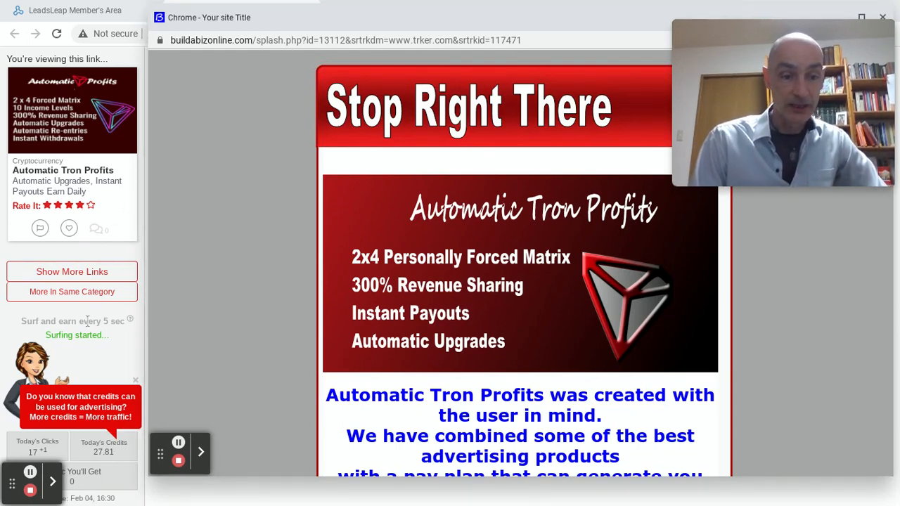
mouse_move(162, 397)
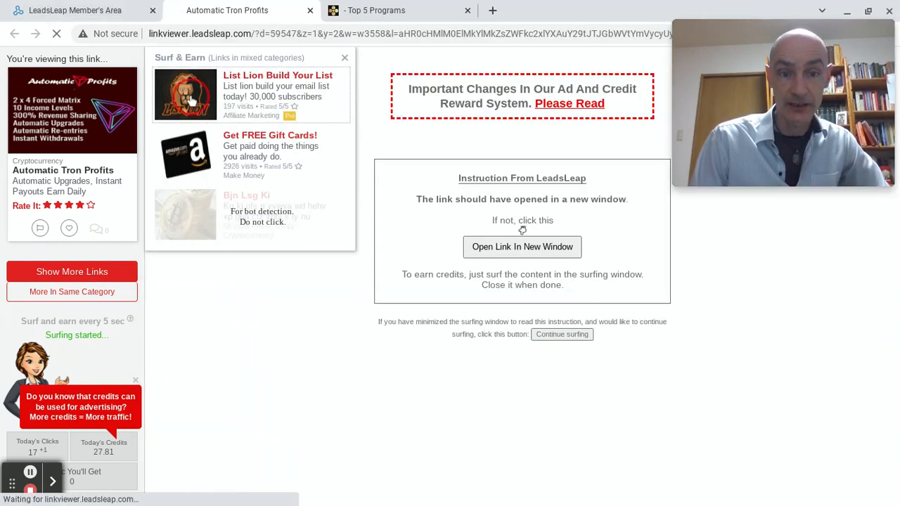
Step: Surf the List Lion Build Your List ad, view its Get Instant Access form and rate it four stars
click(278, 76)
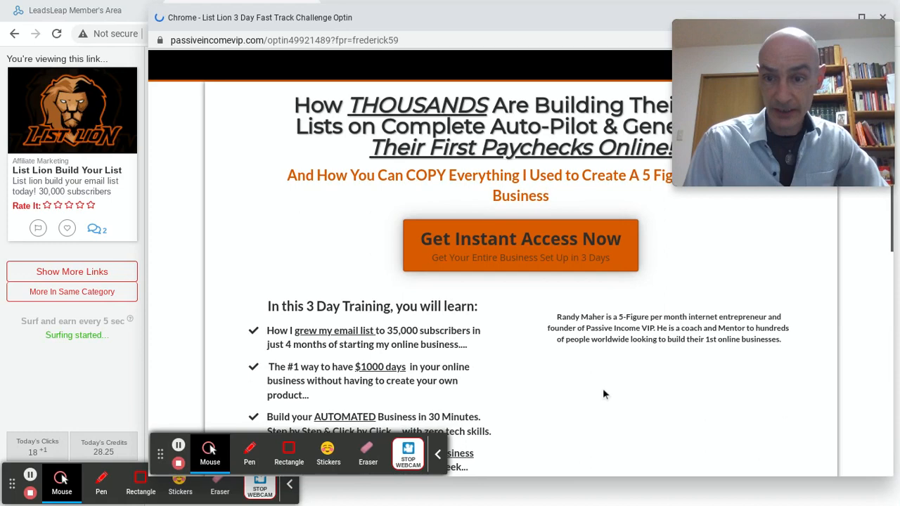
scroll(up, 3)
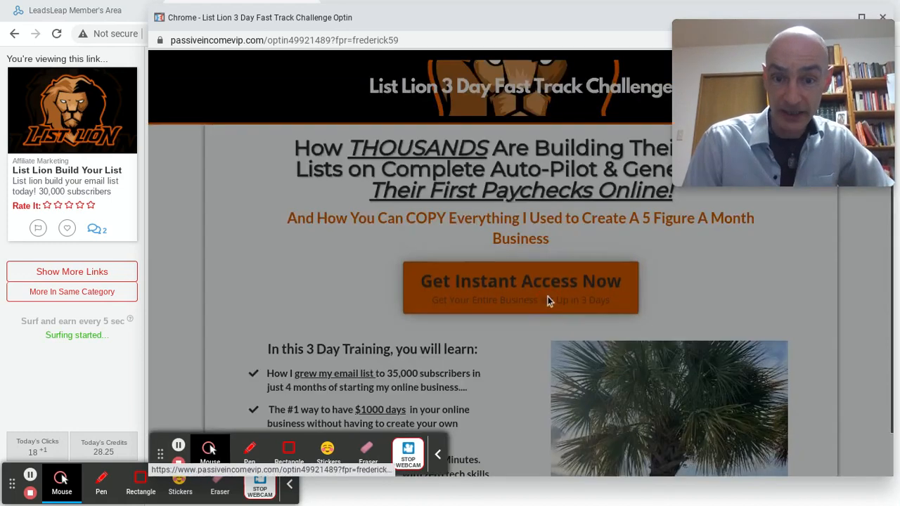
click(520, 281)
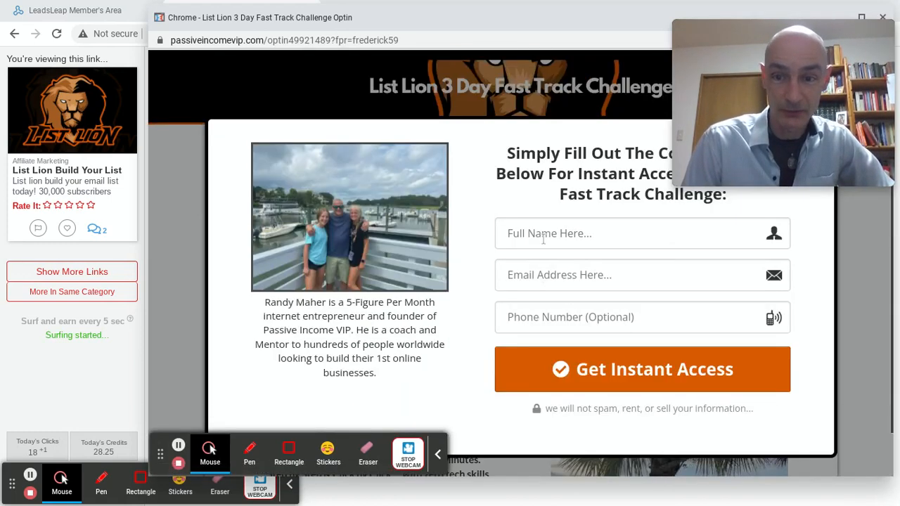
click(78, 205)
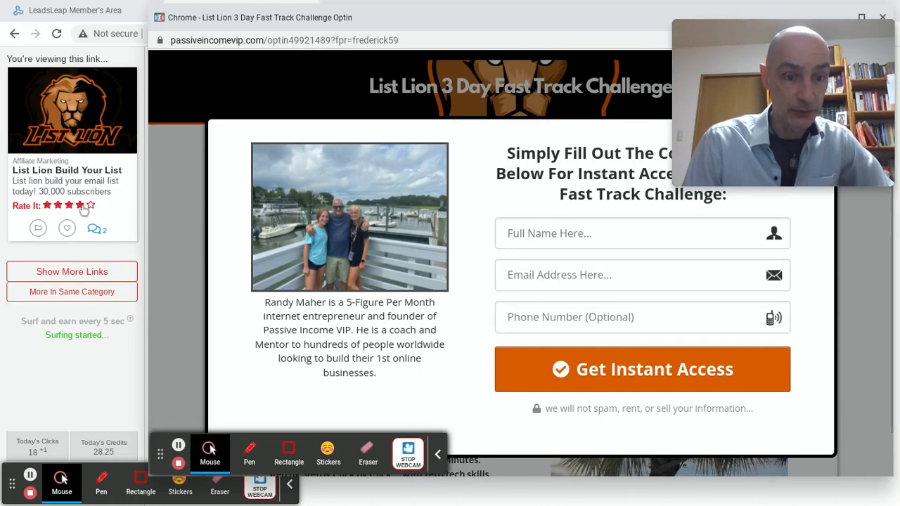
click(79, 206)
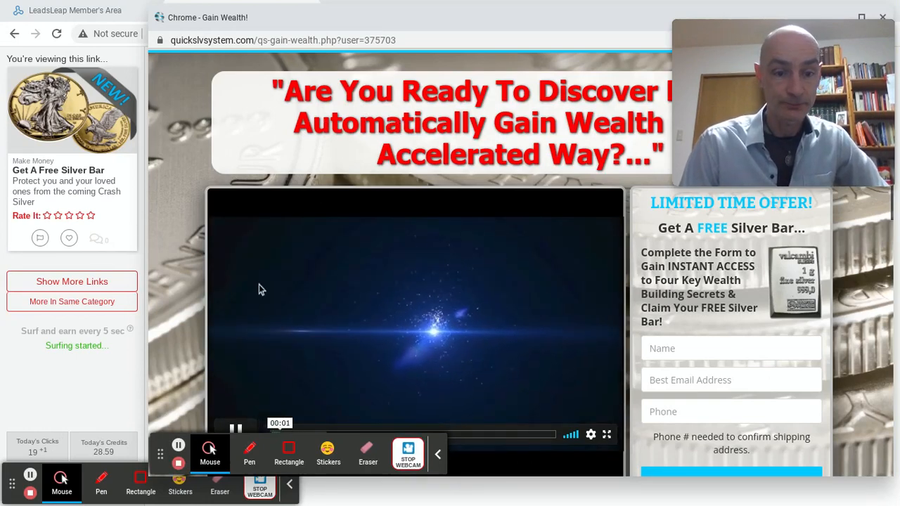
Step: Rate the Get A Free Silver Bar ad three stars
click(69, 215)
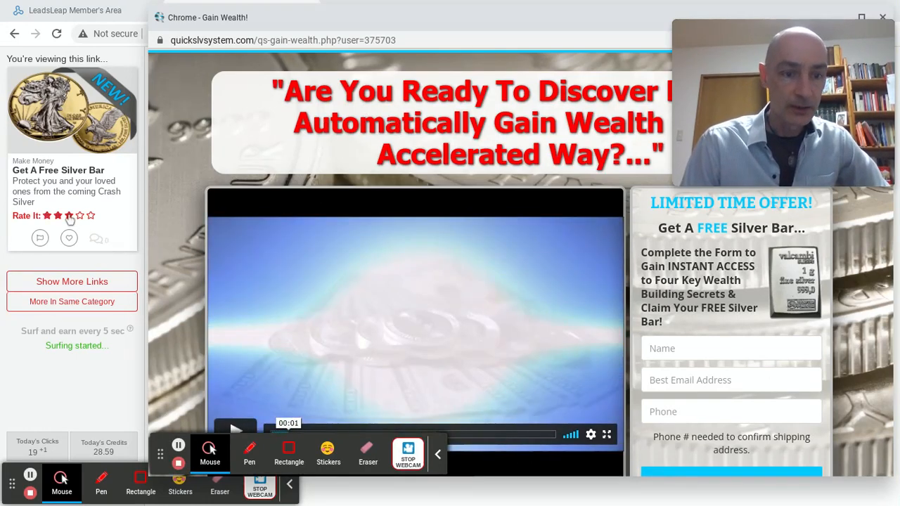
click(67, 215)
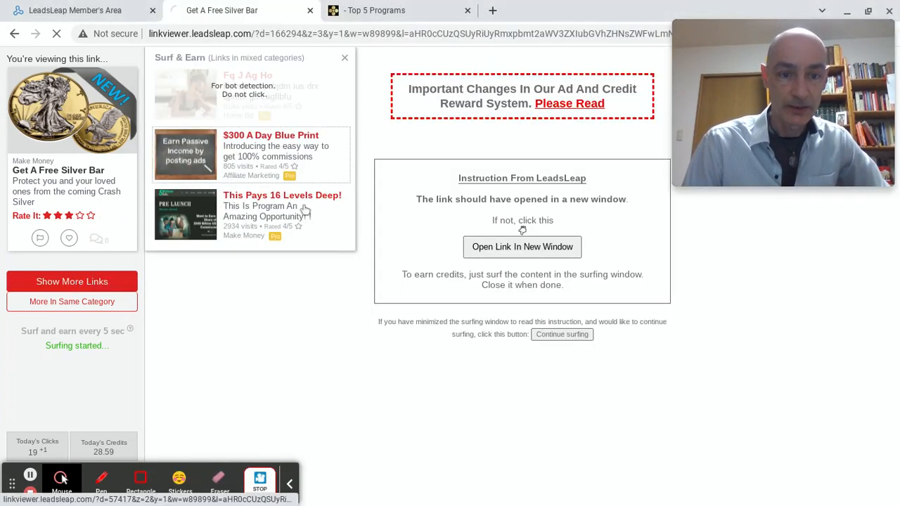
Step: Surf the $300 A Day Blue Print landing page, rate it four stars and show more surf links
click(270, 135)
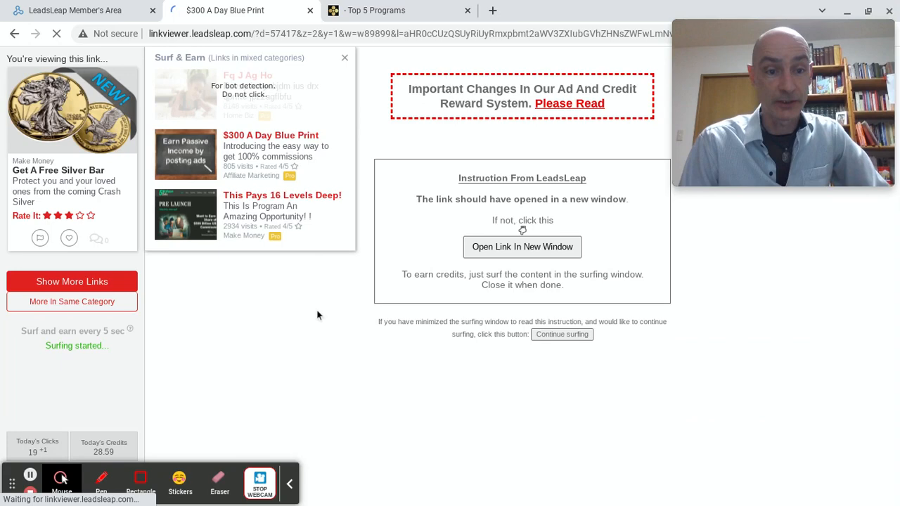
click(522, 248)
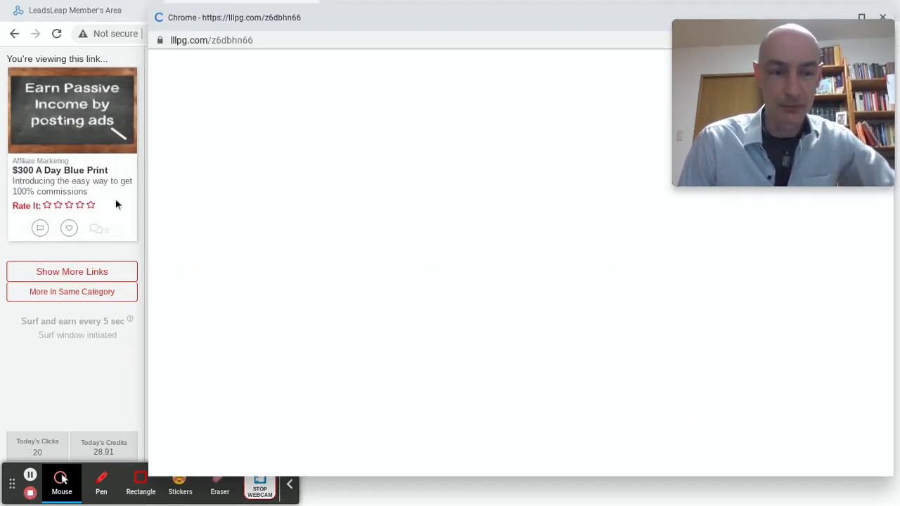
click(69, 205)
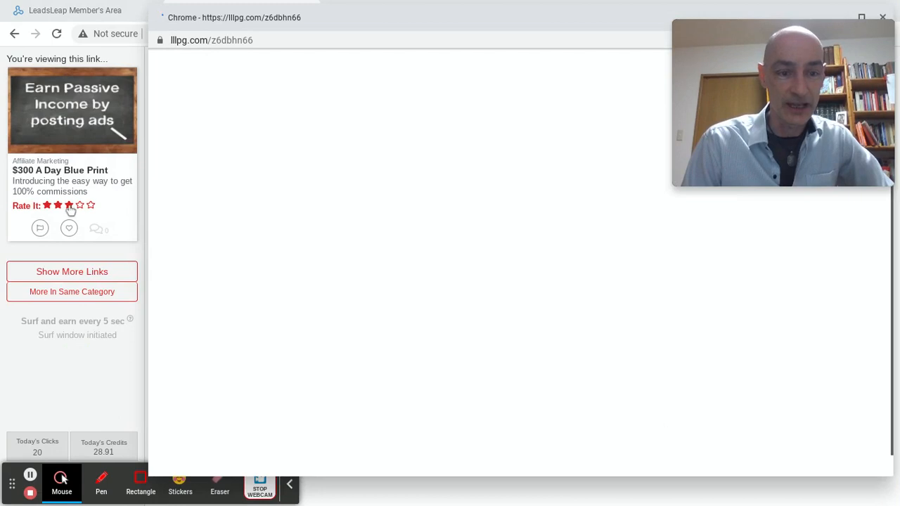
click(78, 205)
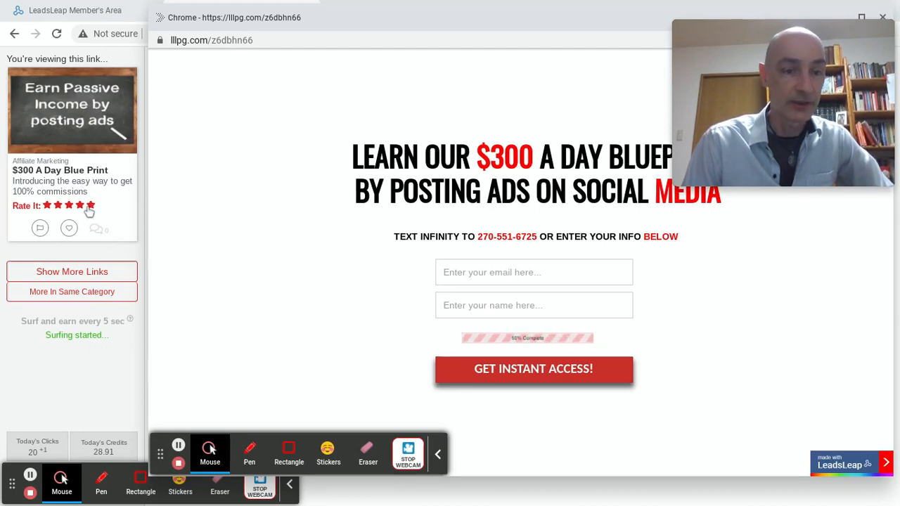
click(90, 205)
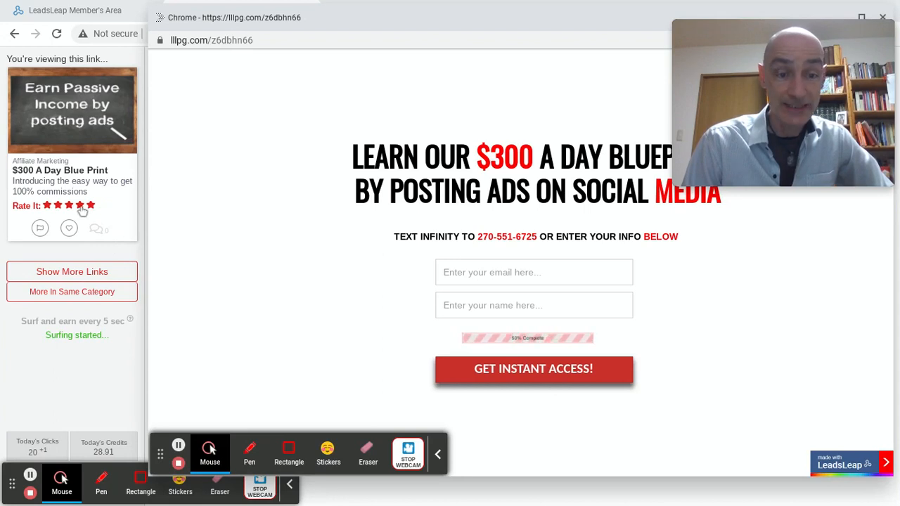
click(79, 205)
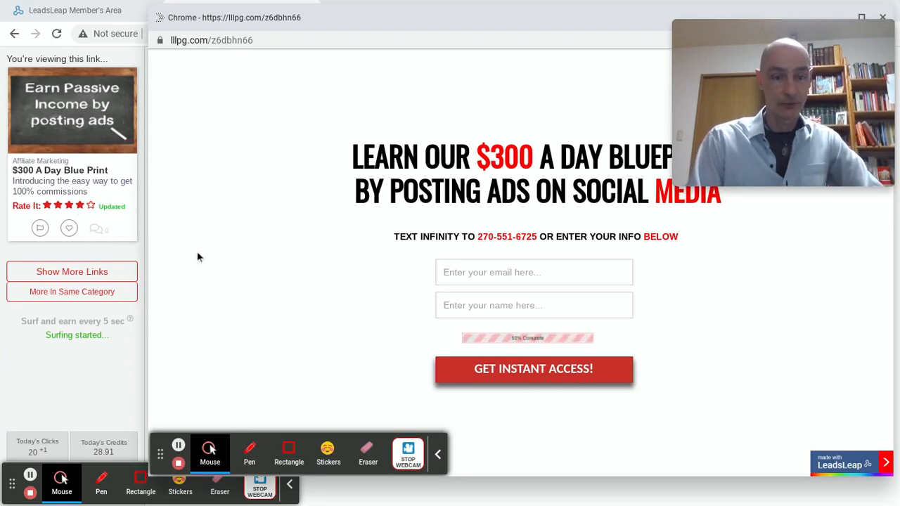
mouse_move(78, 363)
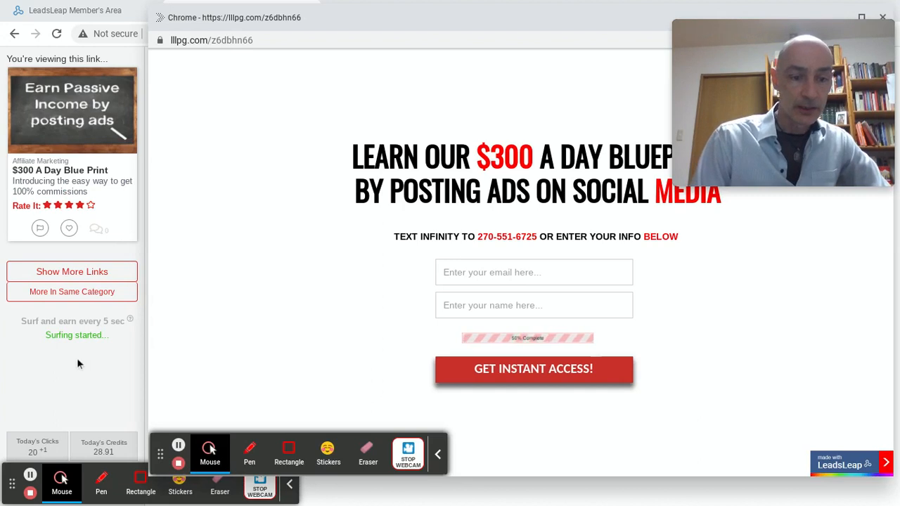
mouse_move(71, 272)
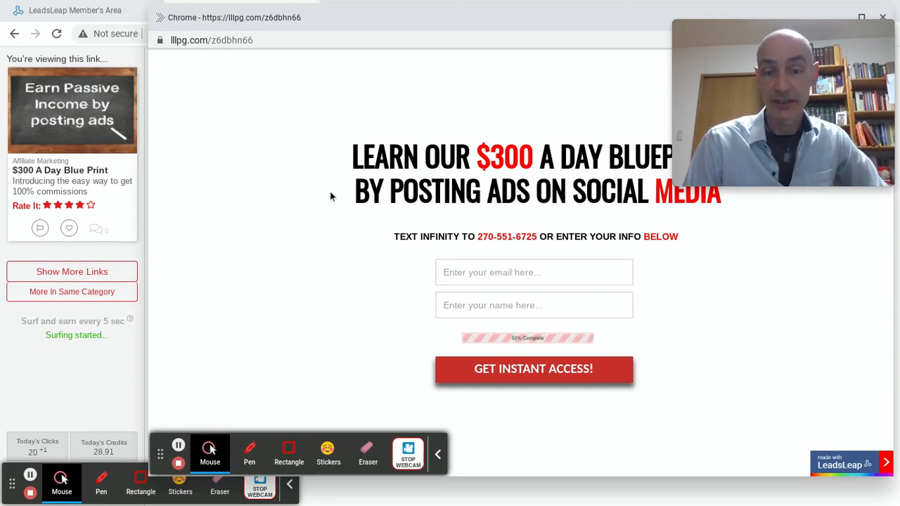
mouse_move(312, 223)
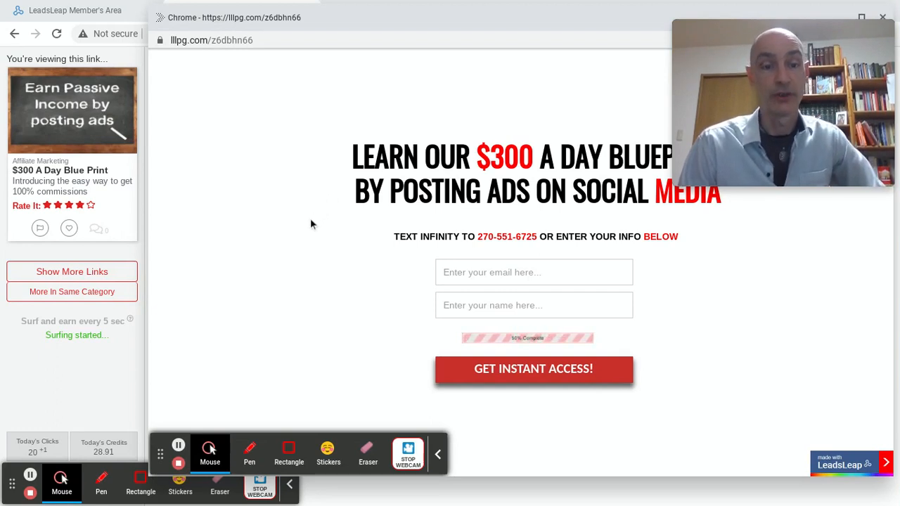
mouse_move(295, 230)
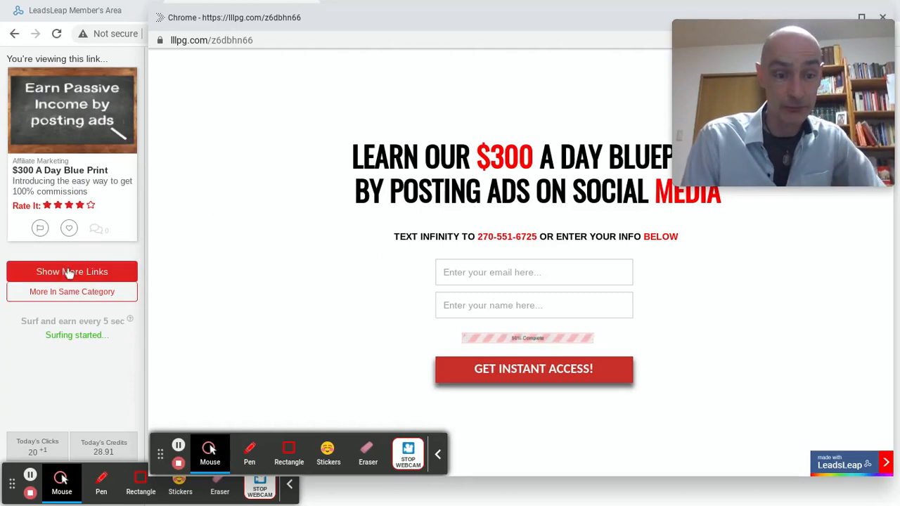
click(72, 271)
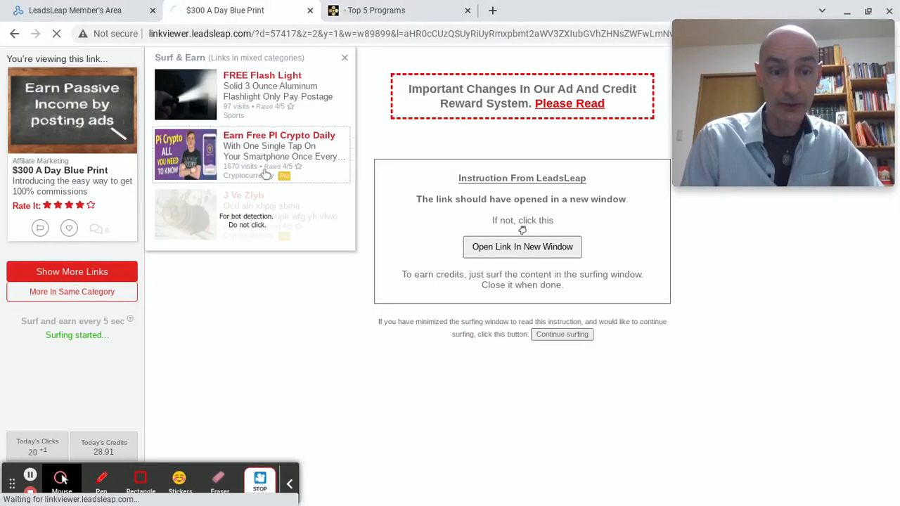
Step: Surf the Earn Free Pi Crypto Daily offer, scrolling its page, and rate it four stars
click(279, 152)
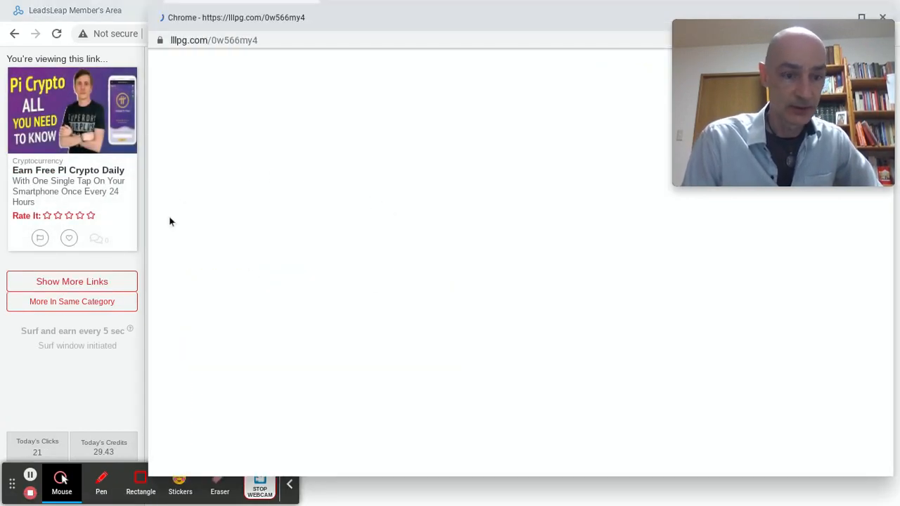
click(79, 216)
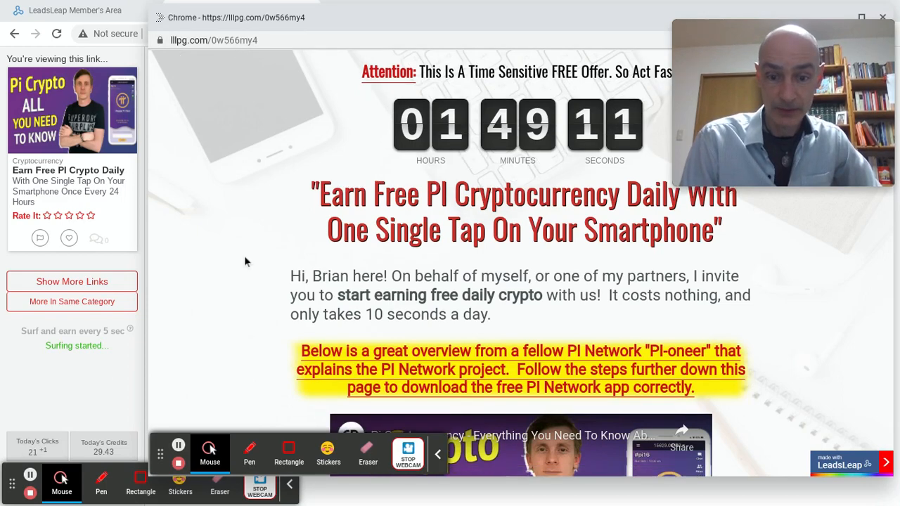
scroll(down, 3)
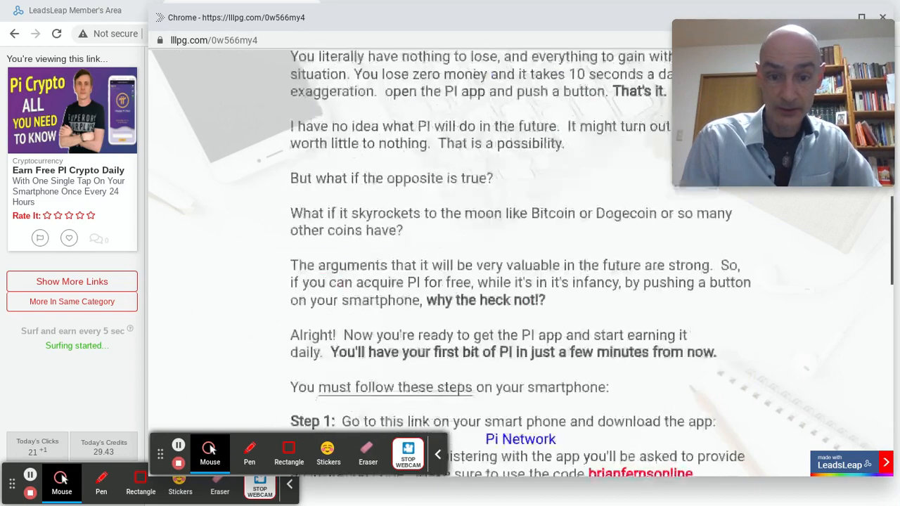
scroll(down, 3)
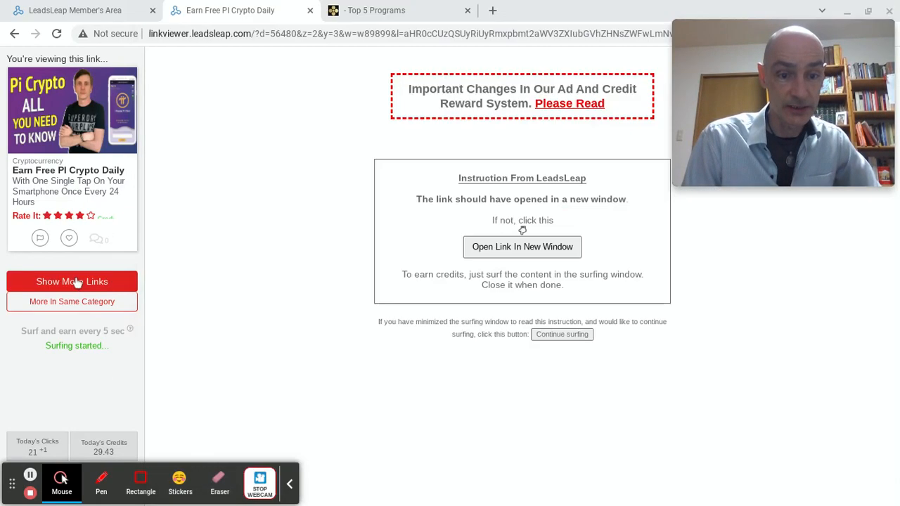
Step: Show more links and move on to the SIMPLE Way To Detox ad
click(71, 281)
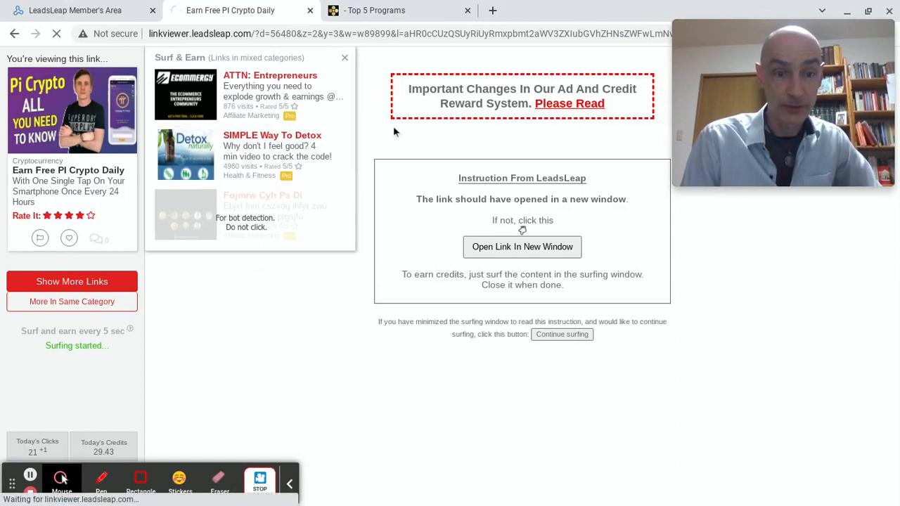
click(273, 145)
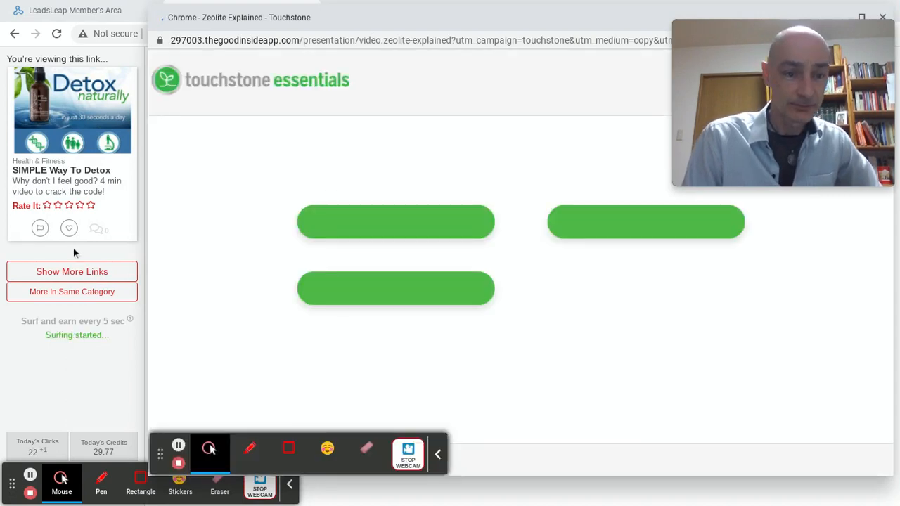
Step: Play the Zeolite Explained video, rate the Detox link three stars and return to the dashboard
click(69, 205)
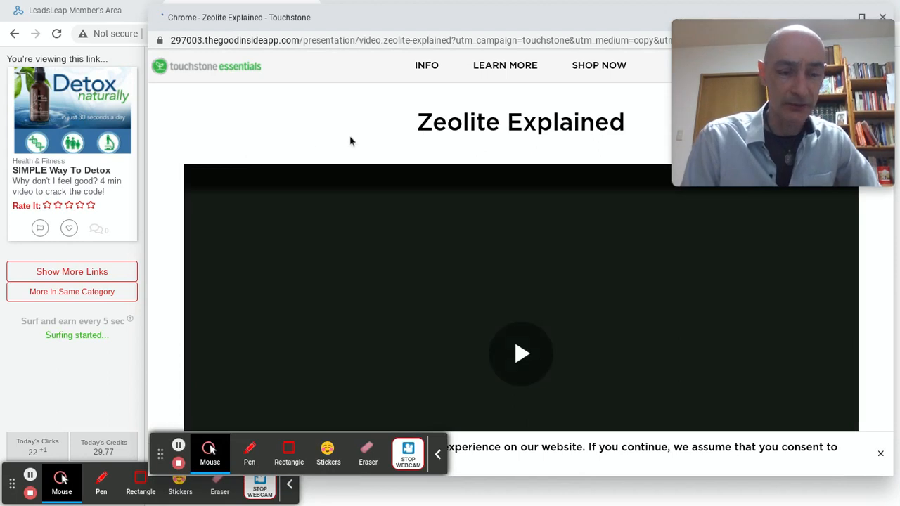
click(520, 354)
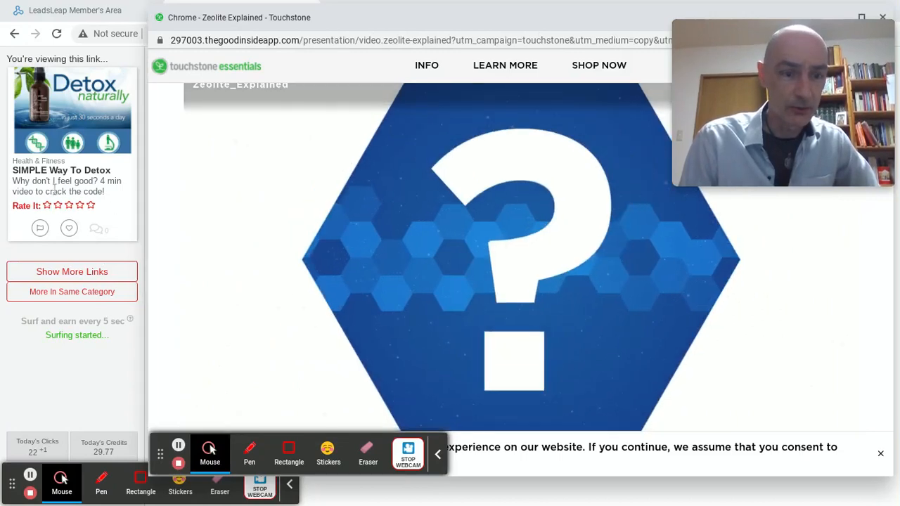
click(69, 205)
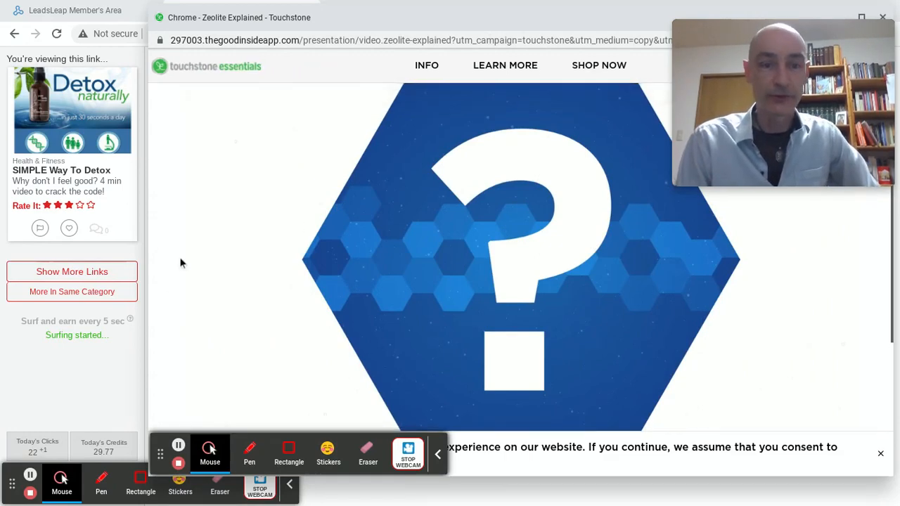
mouse_move(81, 363)
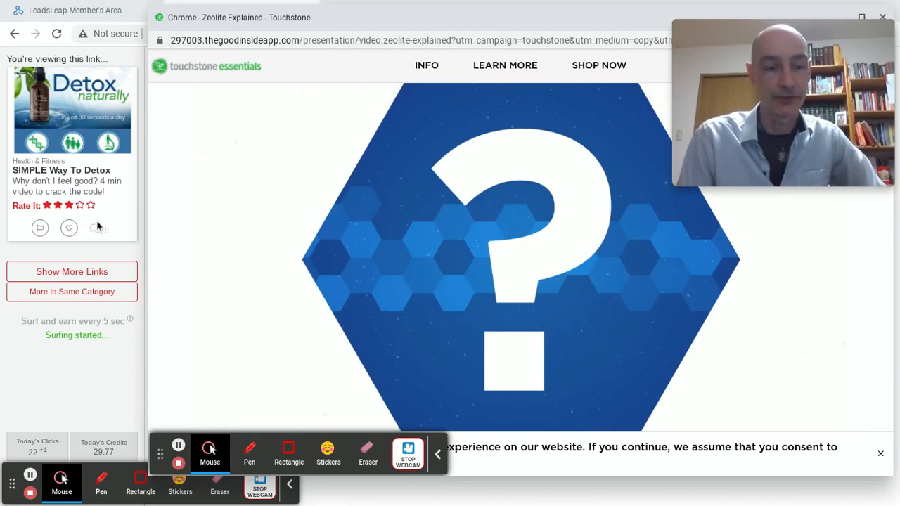
mouse_move(97, 228)
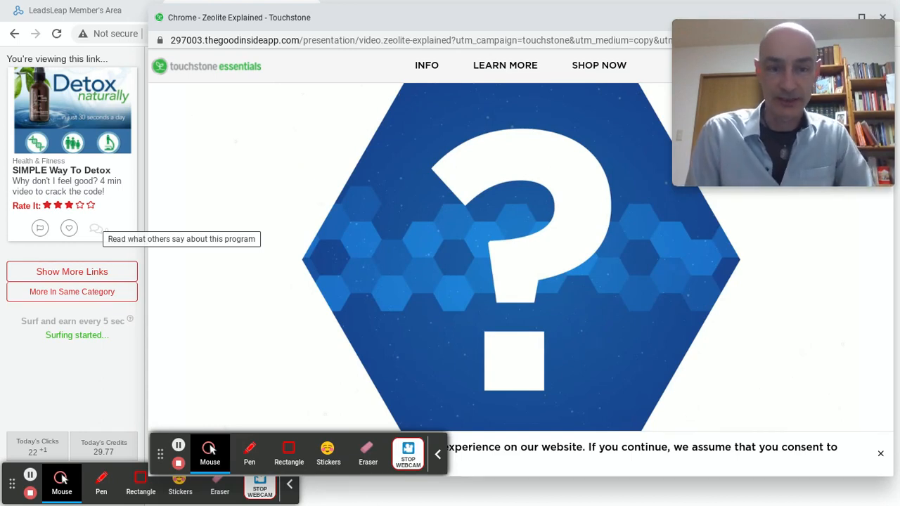
click(76, 10)
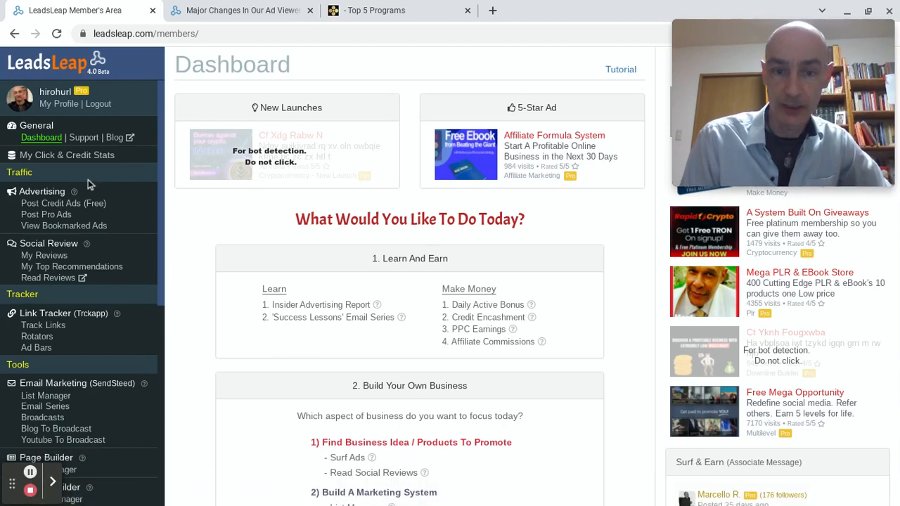
mouse_move(556, 253)
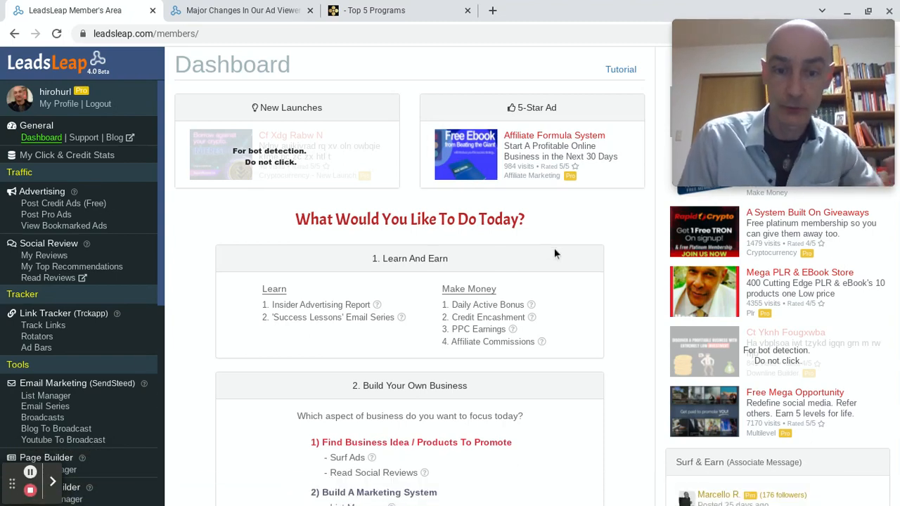
Step: Review the Daily Active Bonus panel, then switch to the 'Major Changes In Our Ad Viewer' blog post
scroll(down, 3)
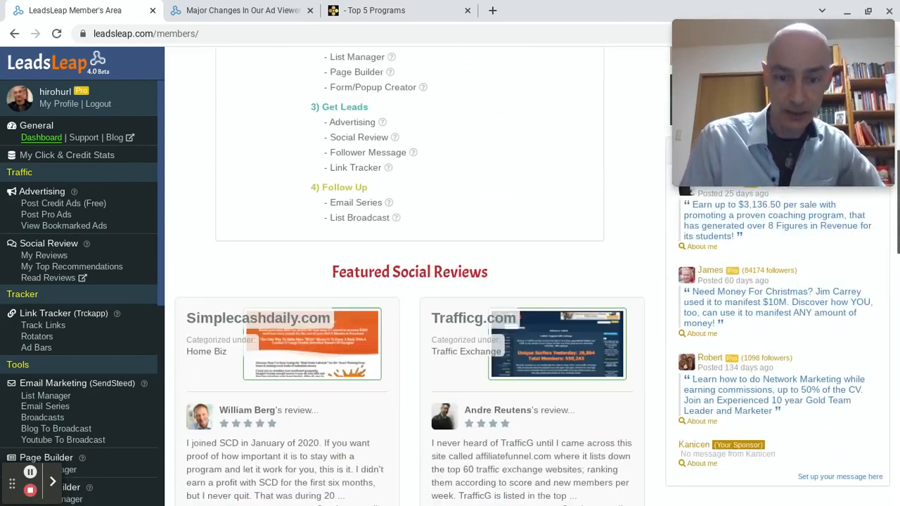
scroll(up, 3)
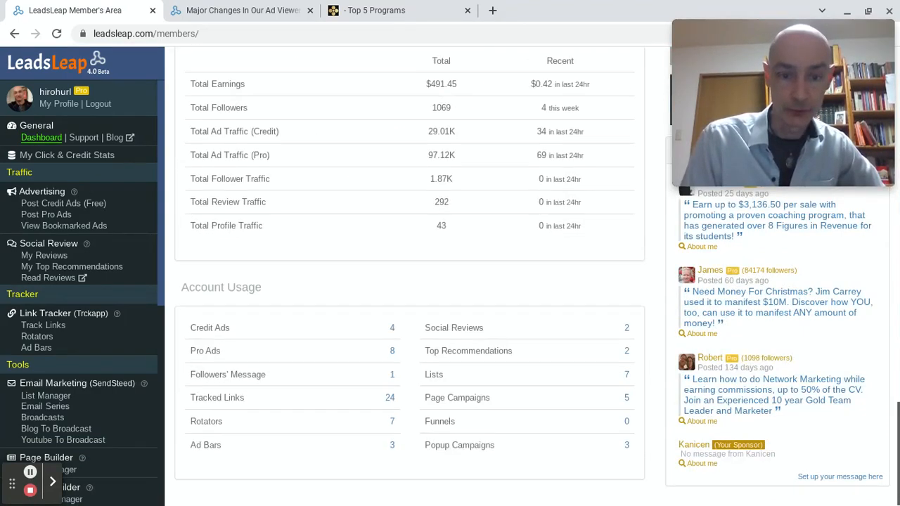
scroll(up, 3)
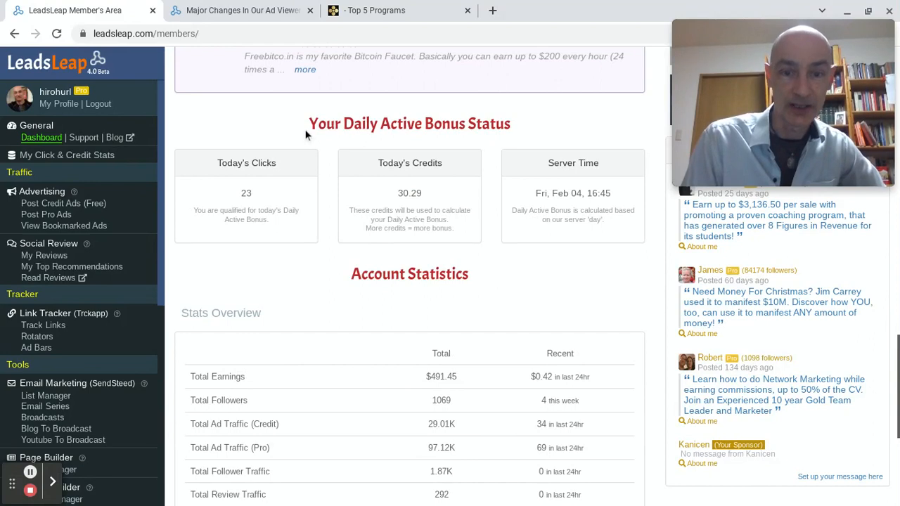
mouse_move(430, 237)
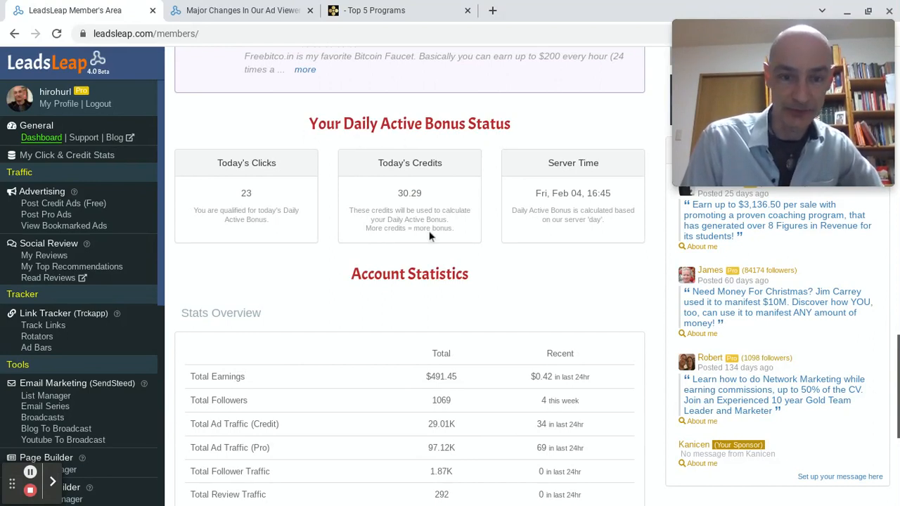
mouse_move(284, 223)
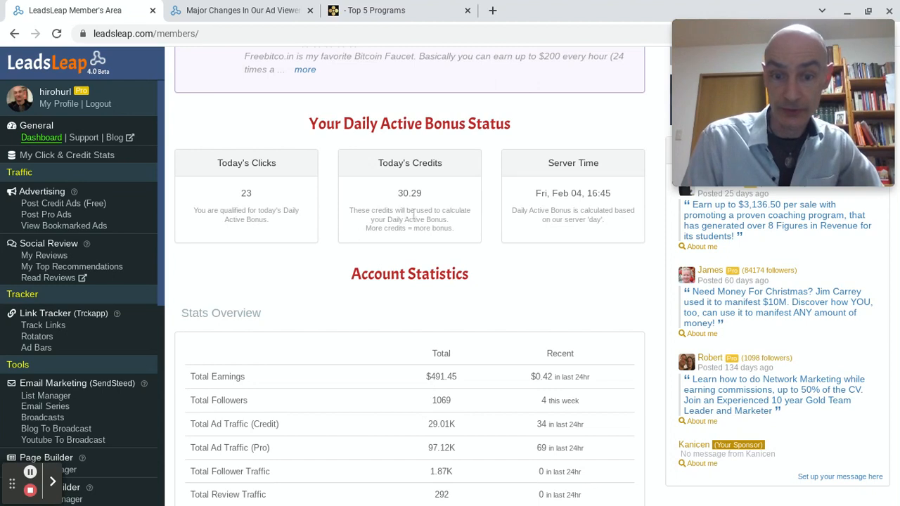
mouse_move(481, 214)
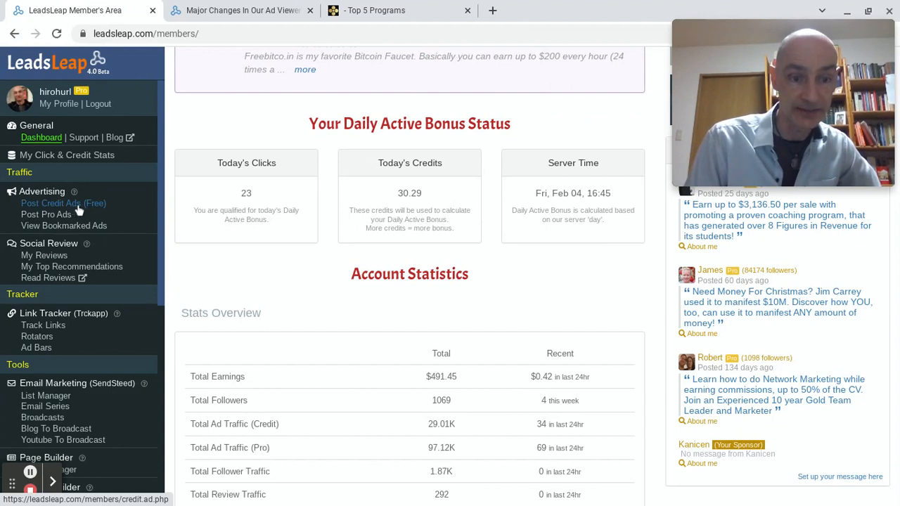
mouse_move(62, 202)
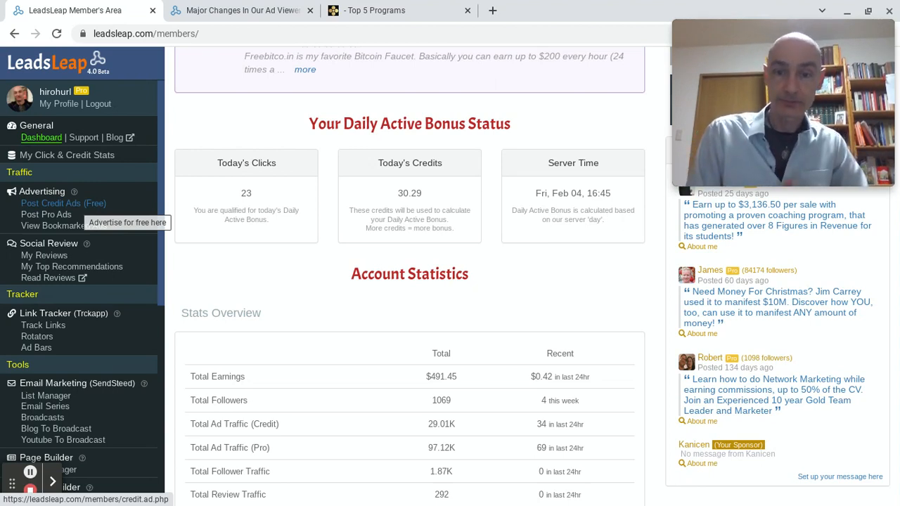
mouse_move(275, 245)
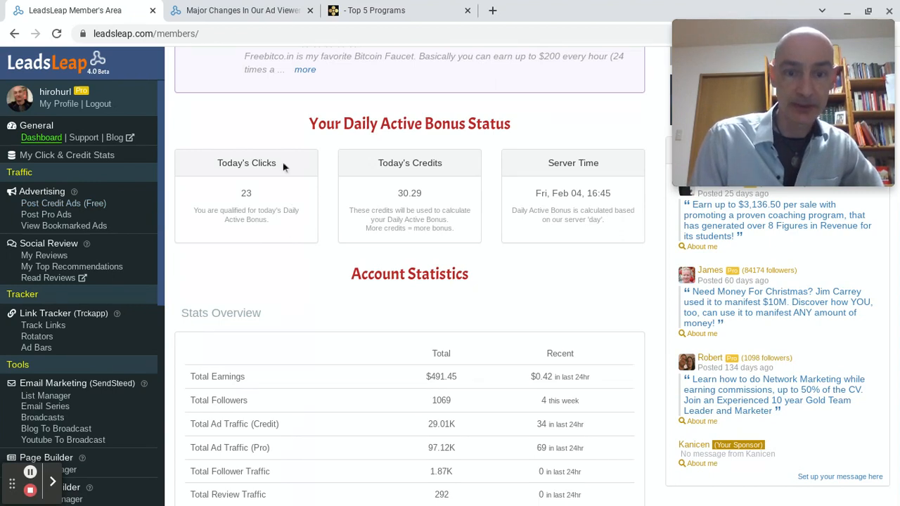
mouse_move(416, 192)
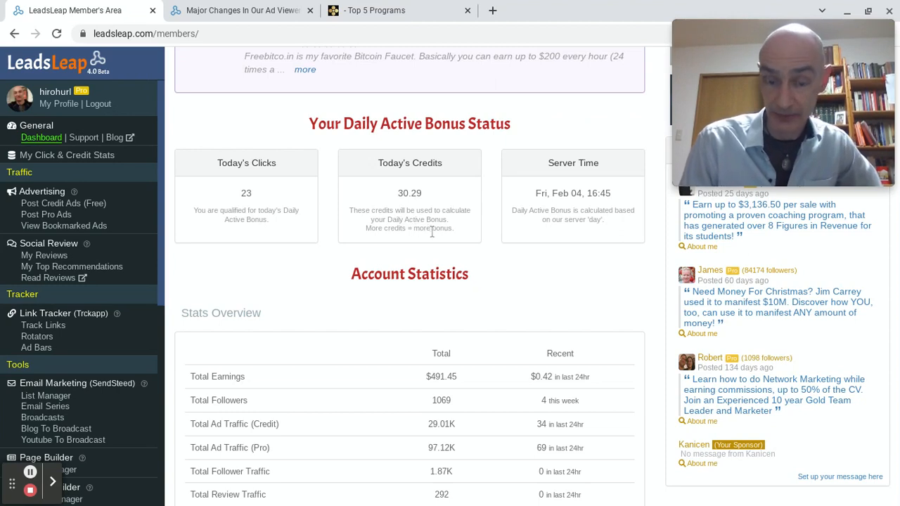
mouse_move(430, 230)
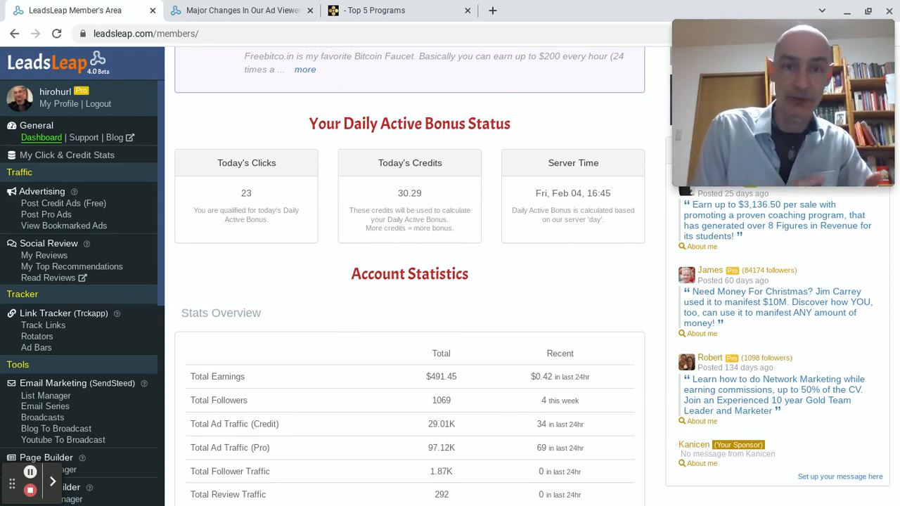
click(242, 10)
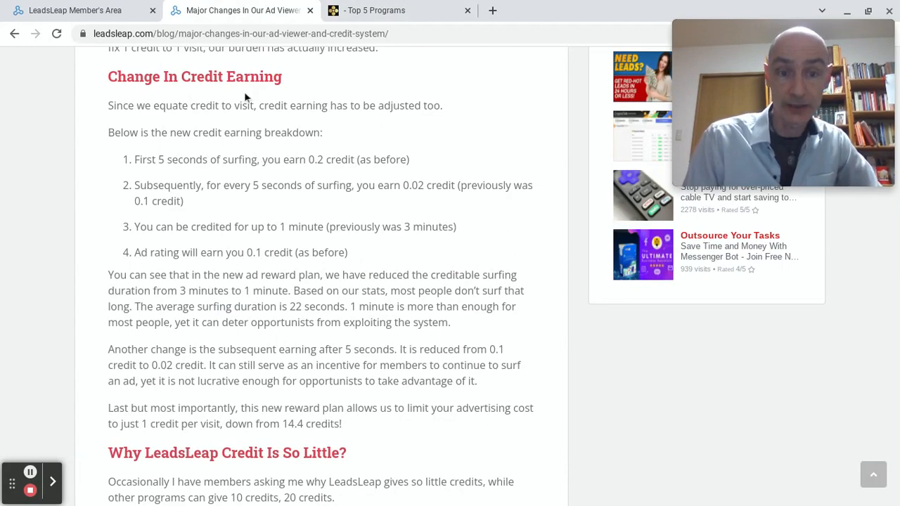
scroll(up, 3)
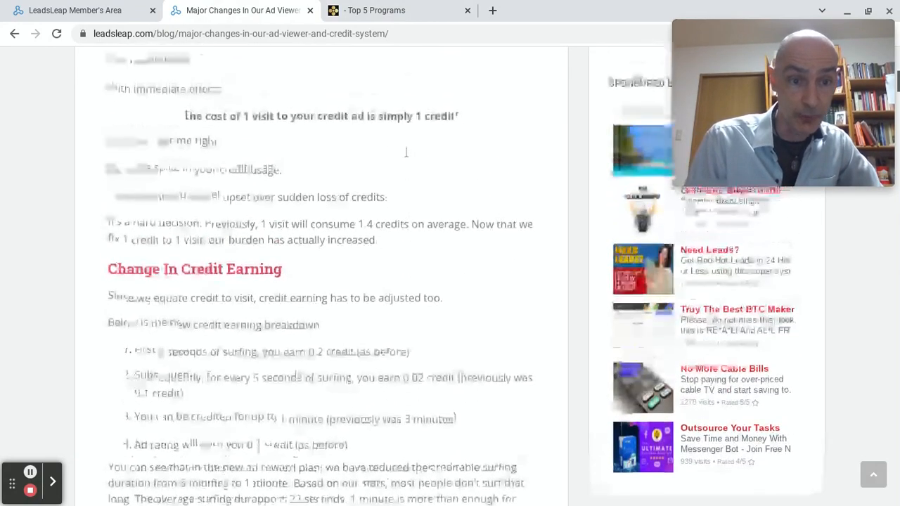
scroll(down, 3)
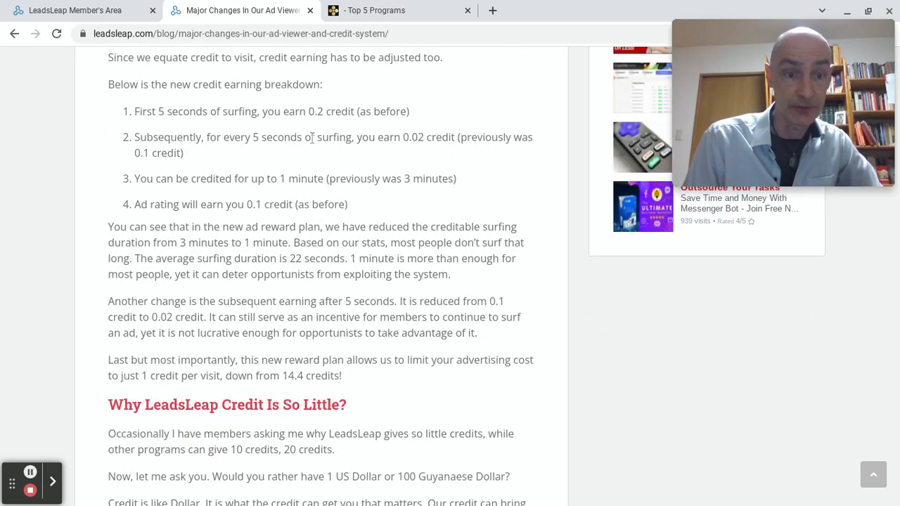
mouse_move(247, 129)
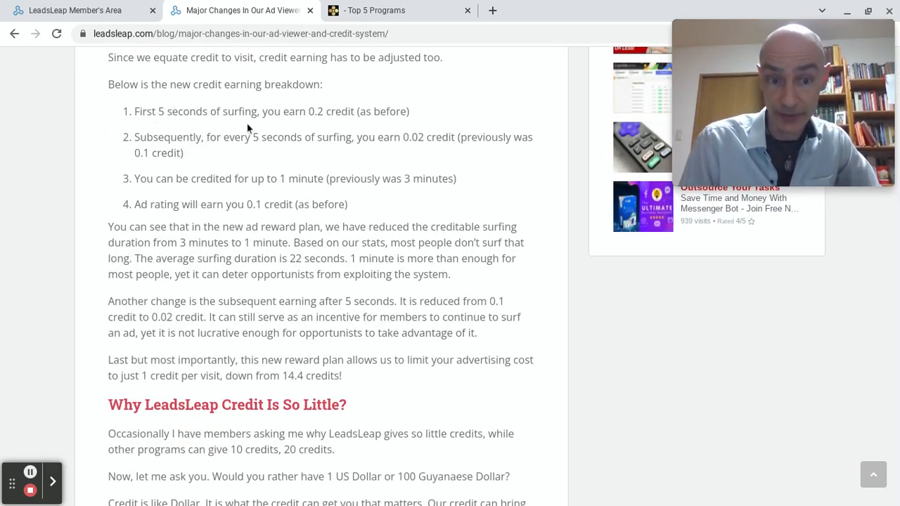
mouse_move(315, 125)
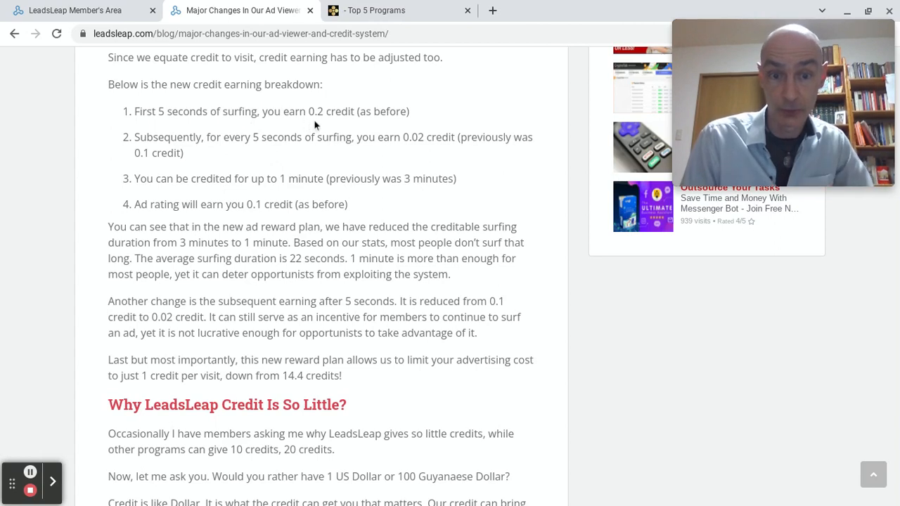
mouse_move(340, 128)
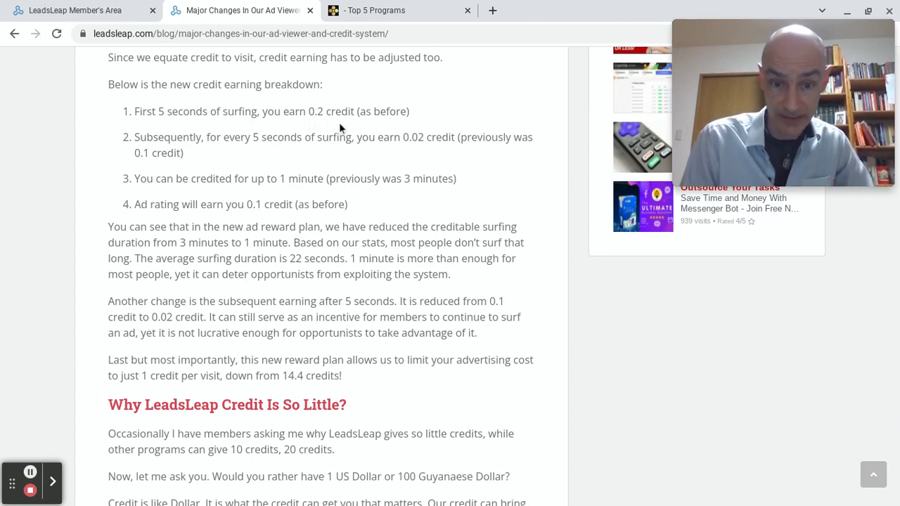
mouse_move(286, 152)
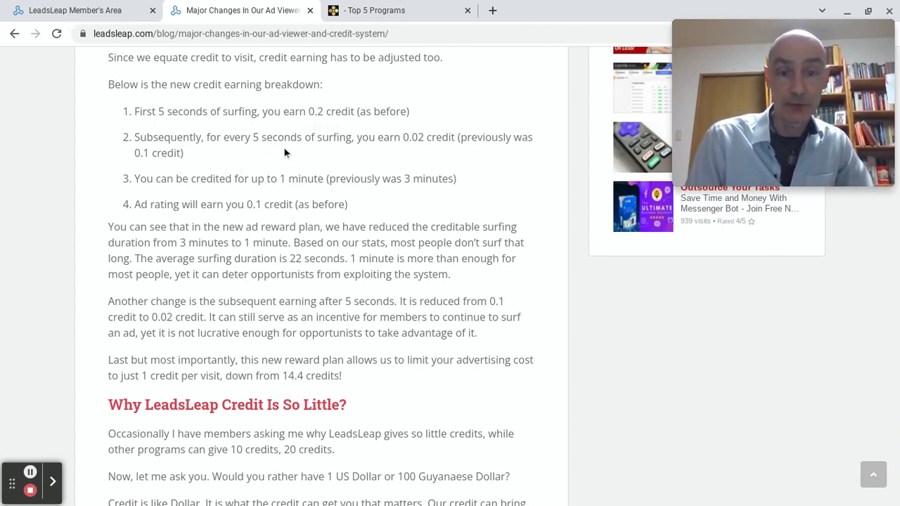
mouse_move(433, 163)
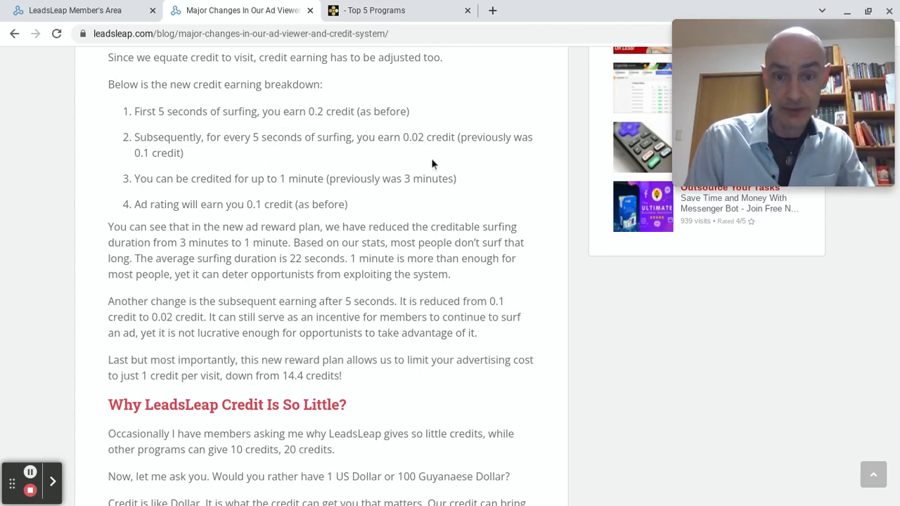
mouse_move(427, 160)
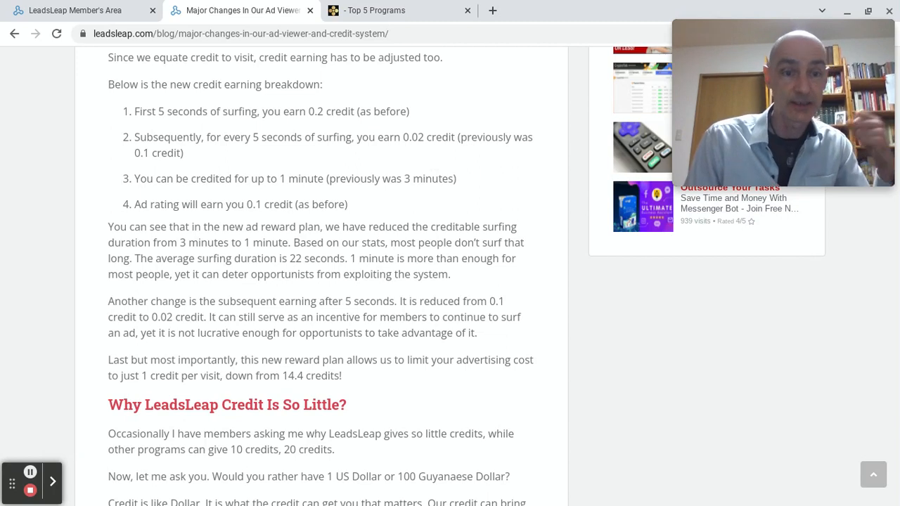
mouse_move(174, 204)
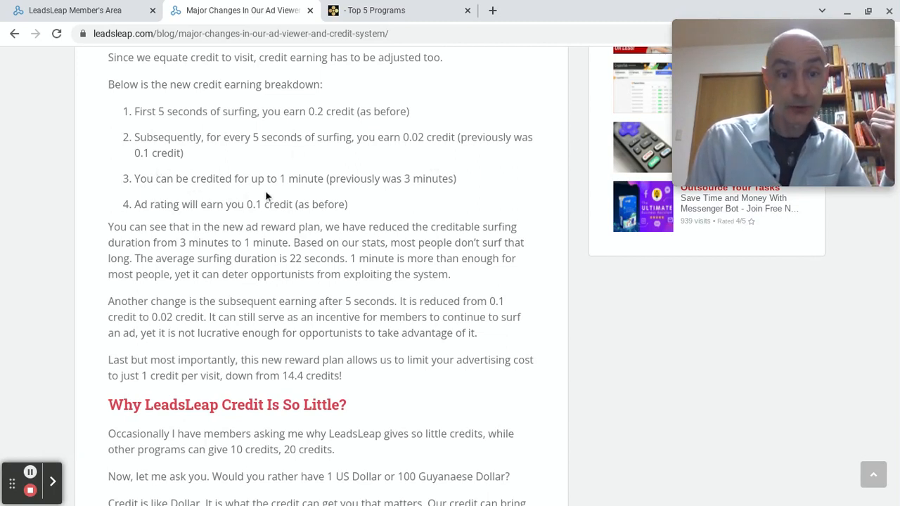
mouse_move(382, 206)
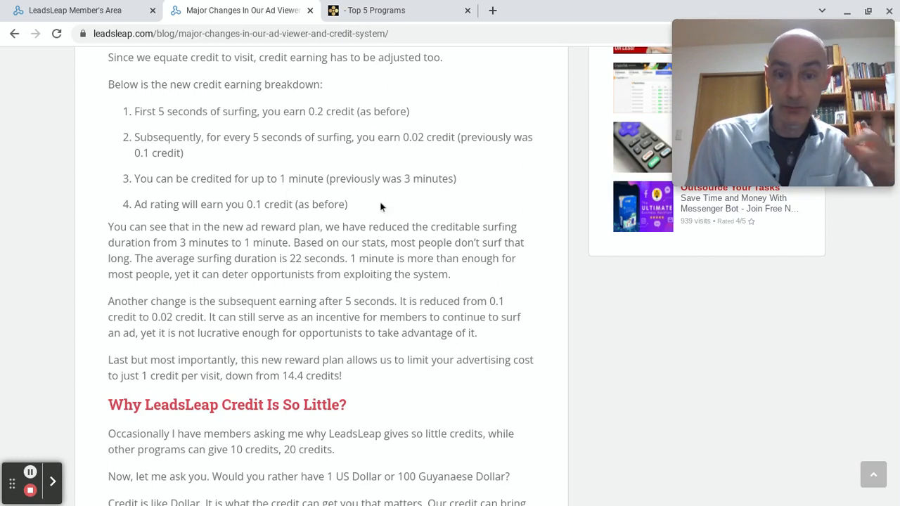
mouse_move(433, 203)
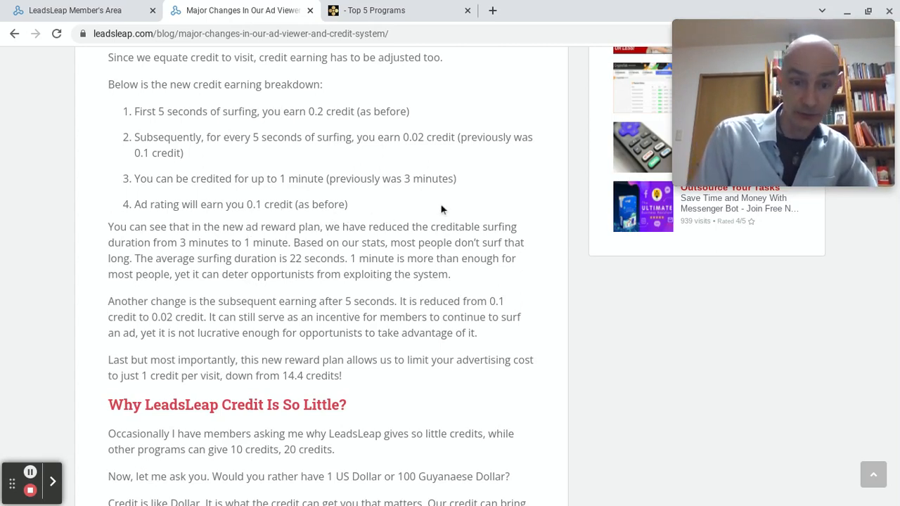
mouse_move(166, 90)
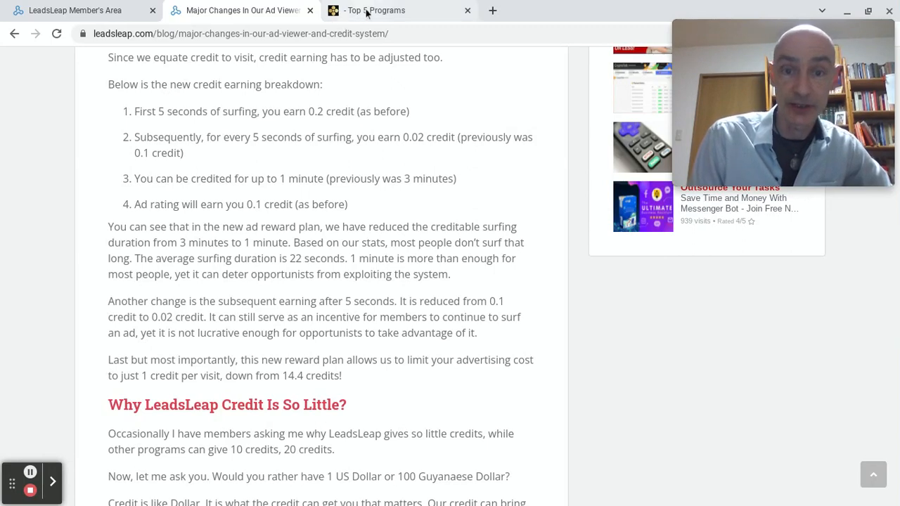
mouse_move(365, 9)
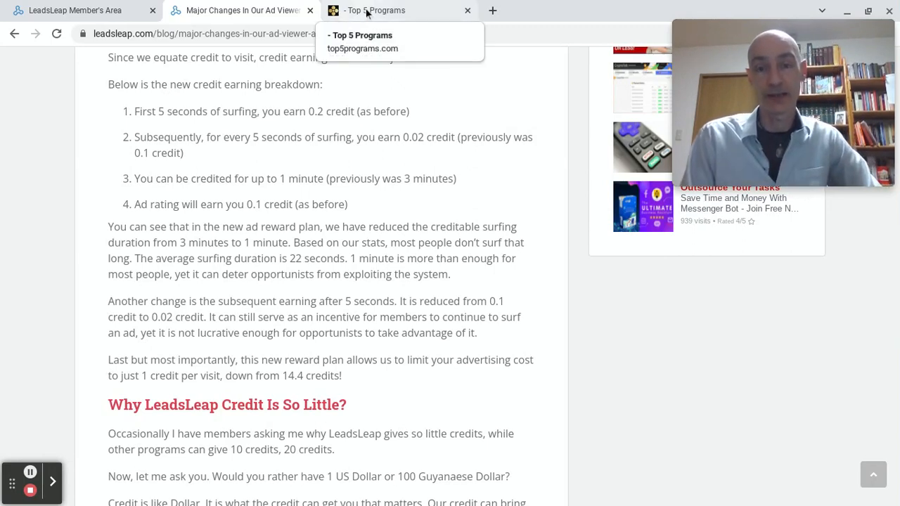
mouse_move(478, 157)
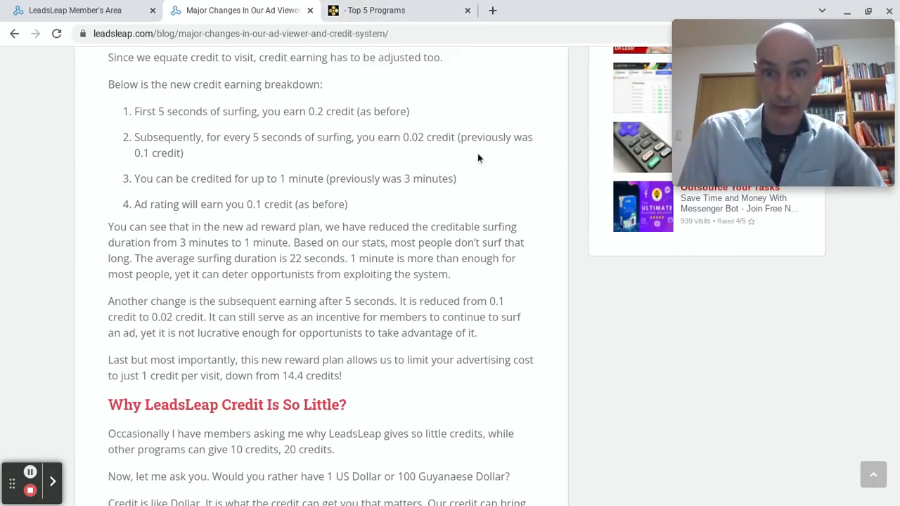